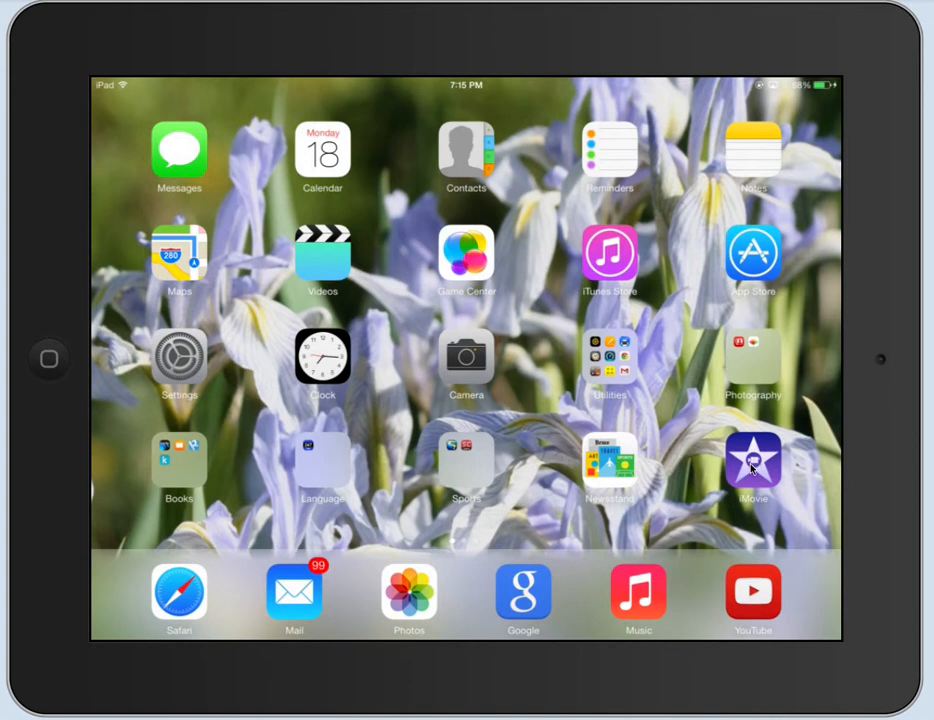
Launch iMovie from the home screen to reach the Projects list
{"action": "left_click", "coordinate": [752, 464]}
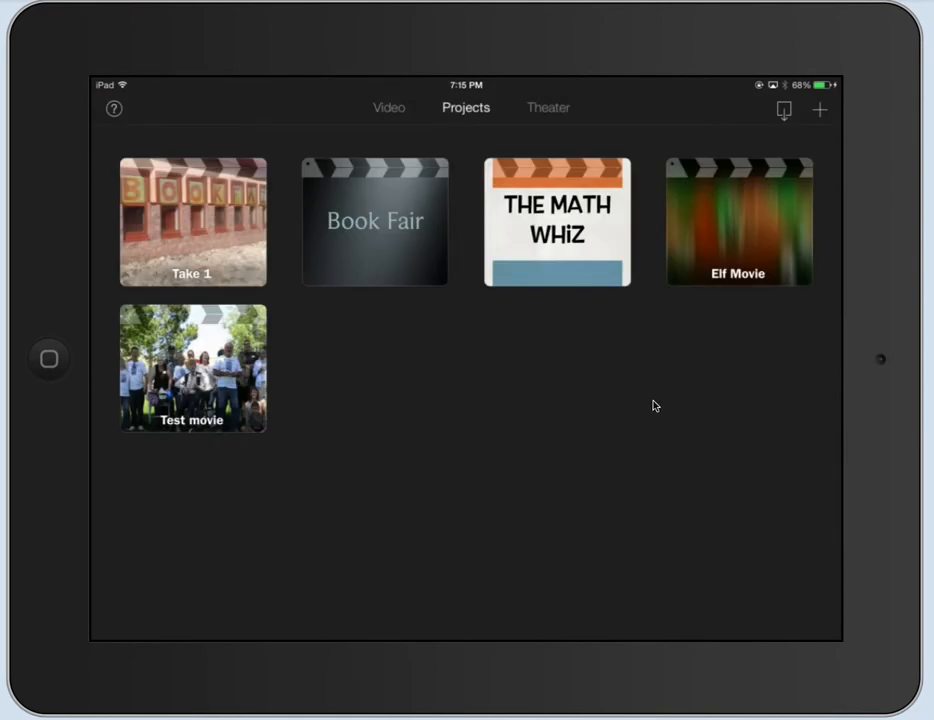
{"action": "mouse_move", "coordinate": [464, 108]}
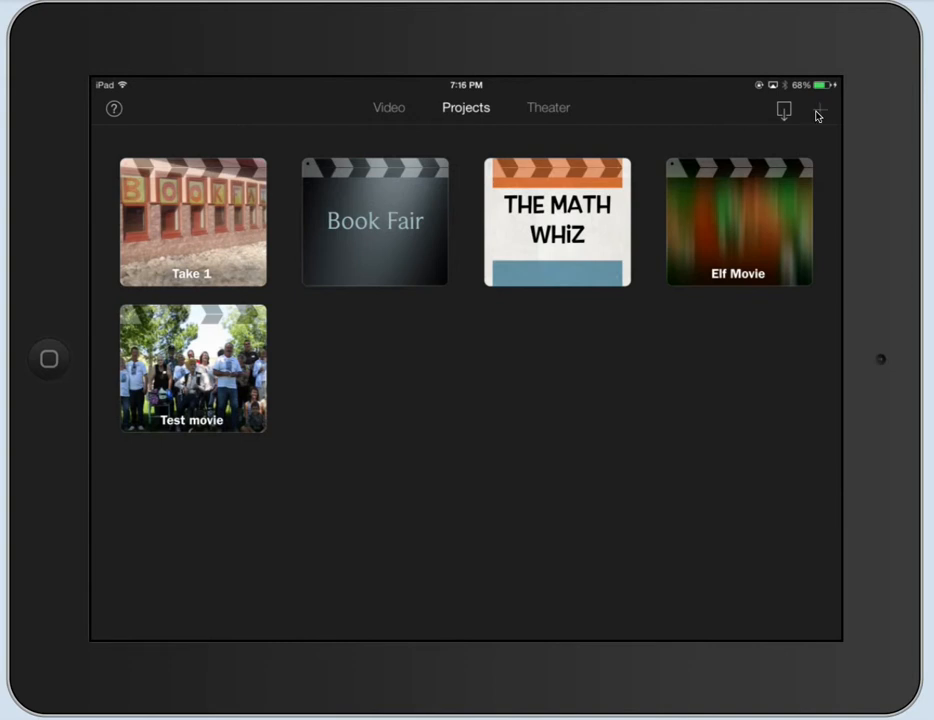
Start a new Movie project, preview the Neon theme, and settle on Simple
{"action": "left_click", "coordinate": [820, 110]}
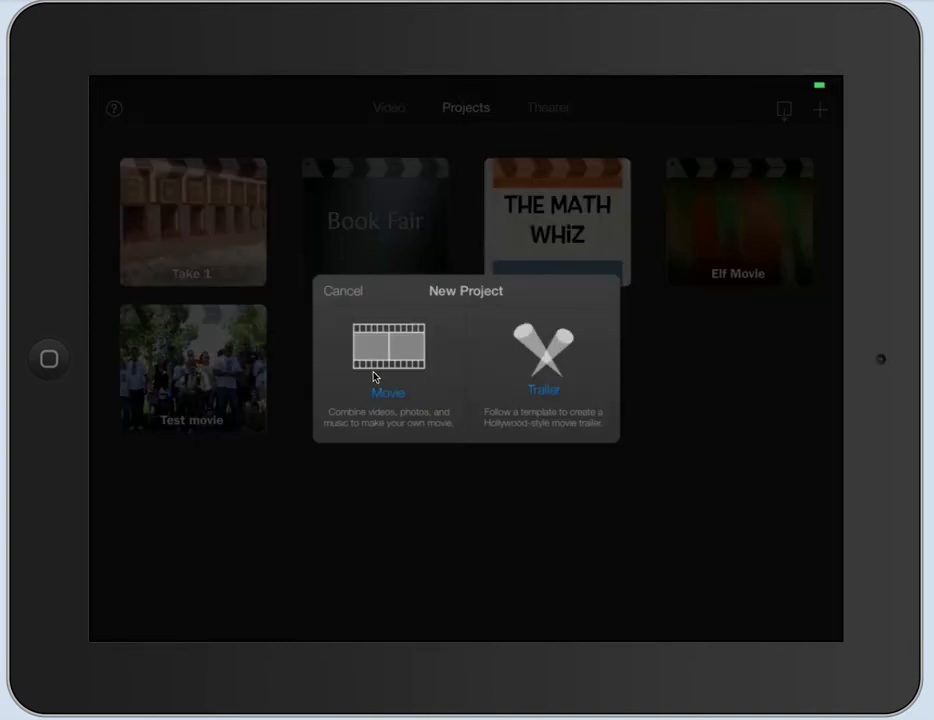
{"action": "left_click", "coordinate": [388, 360]}
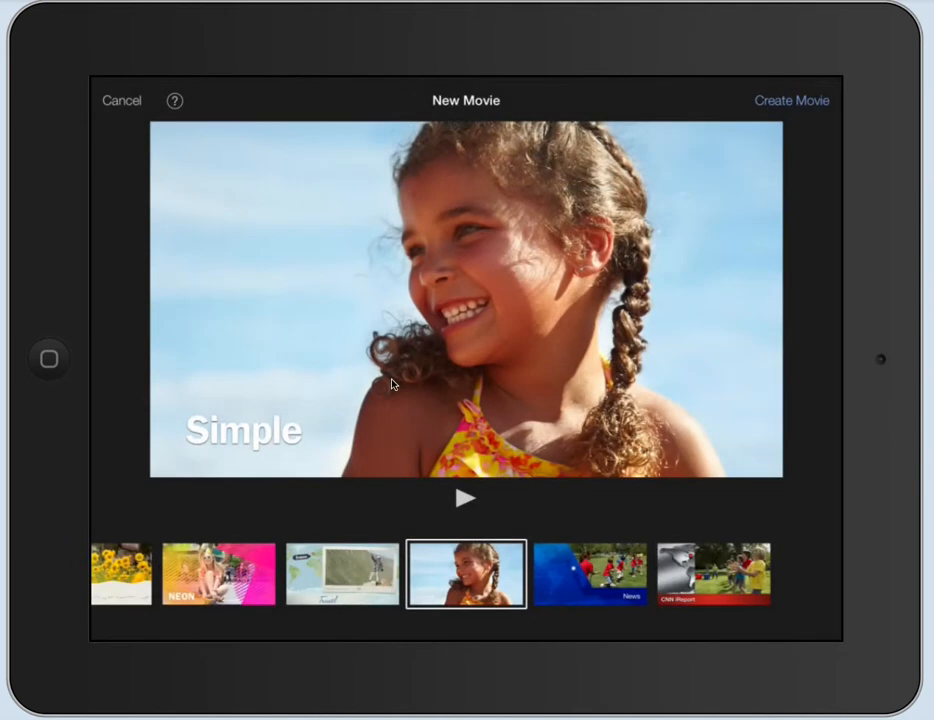
{"action": "mouse_move", "coordinate": [512, 608]}
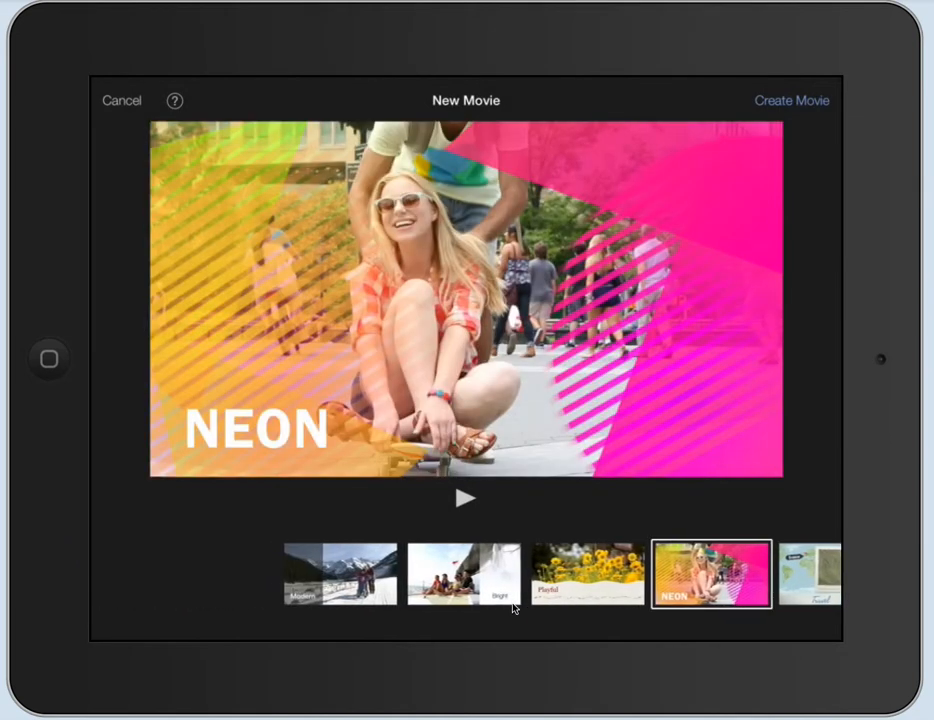
{"action": "scroll", "scroll_direction": "left", "scroll_amount": 3}
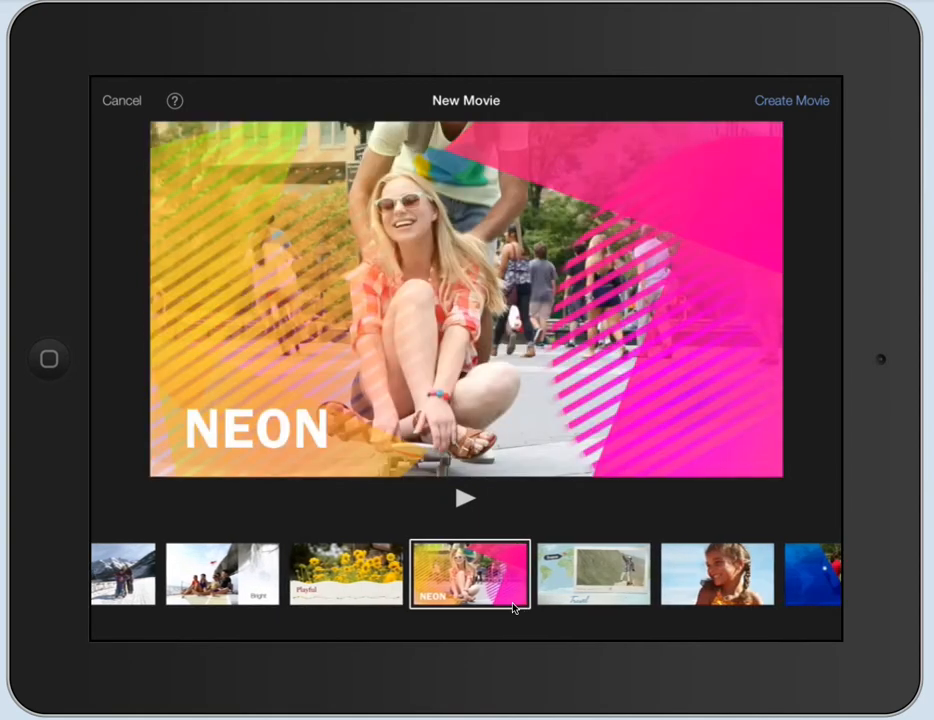
{"action": "left_click", "coordinate": [464, 498]}
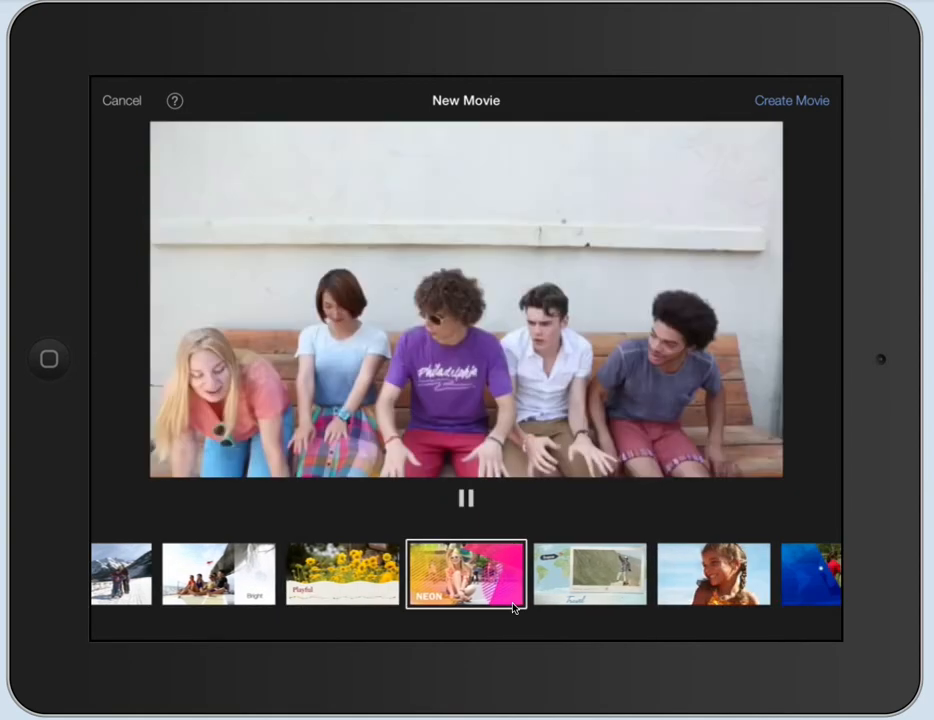
{"action": "left_click", "coordinate": [464, 572]}
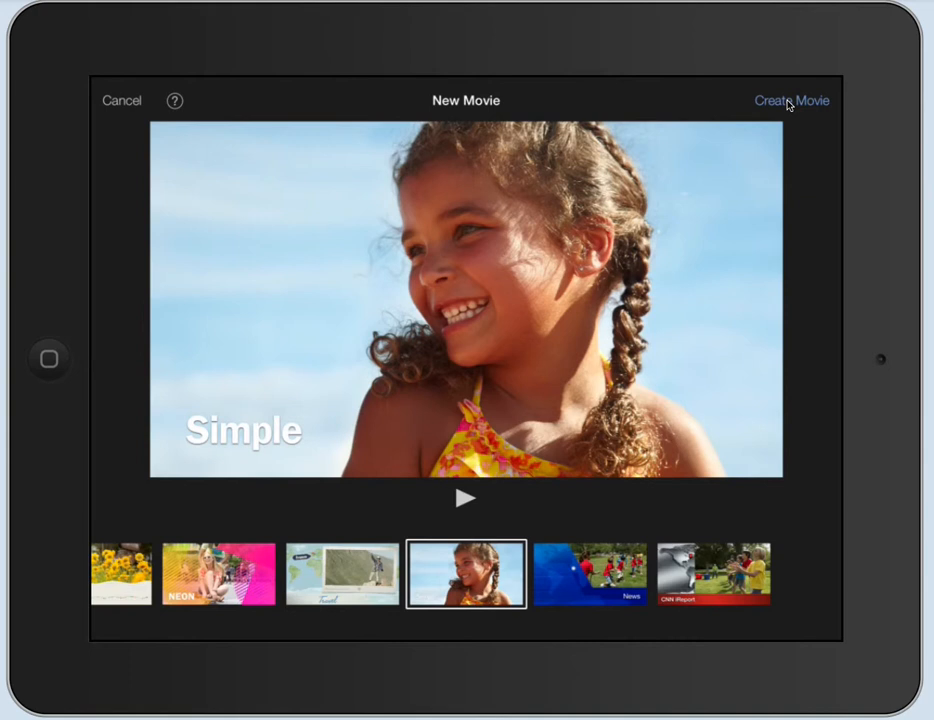
Create the movie and insert the Book Fair clip from the Video browser into the timeline
{"action": "left_click", "coordinate": [792, 100]}
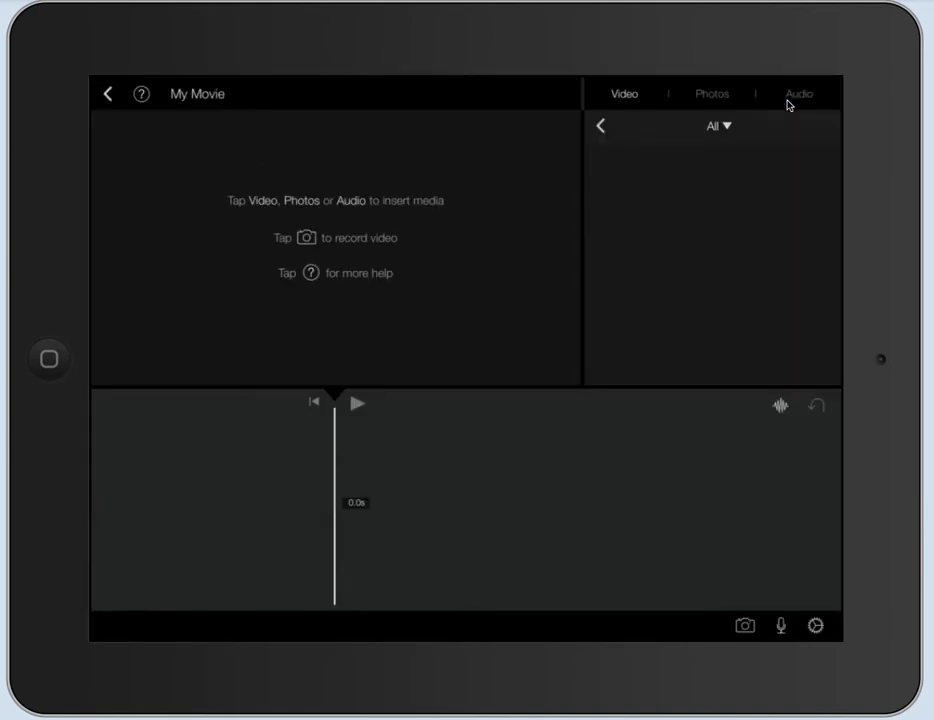
{"action": "left_click", "coordinate": [624, 94]}
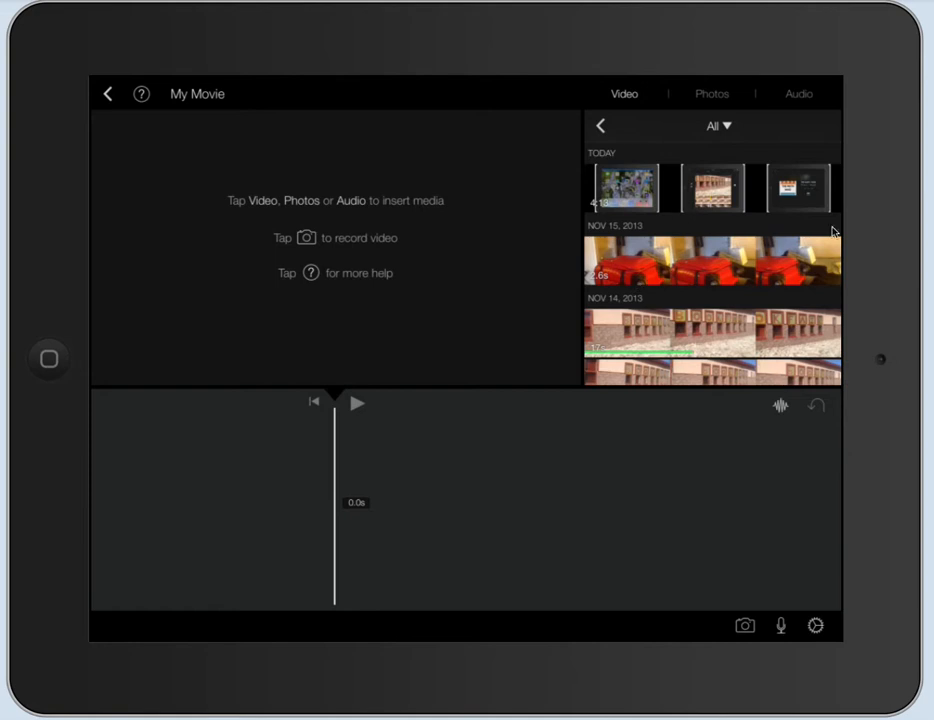
{"action": "mouse_move", "coordinate": [620, 236]}
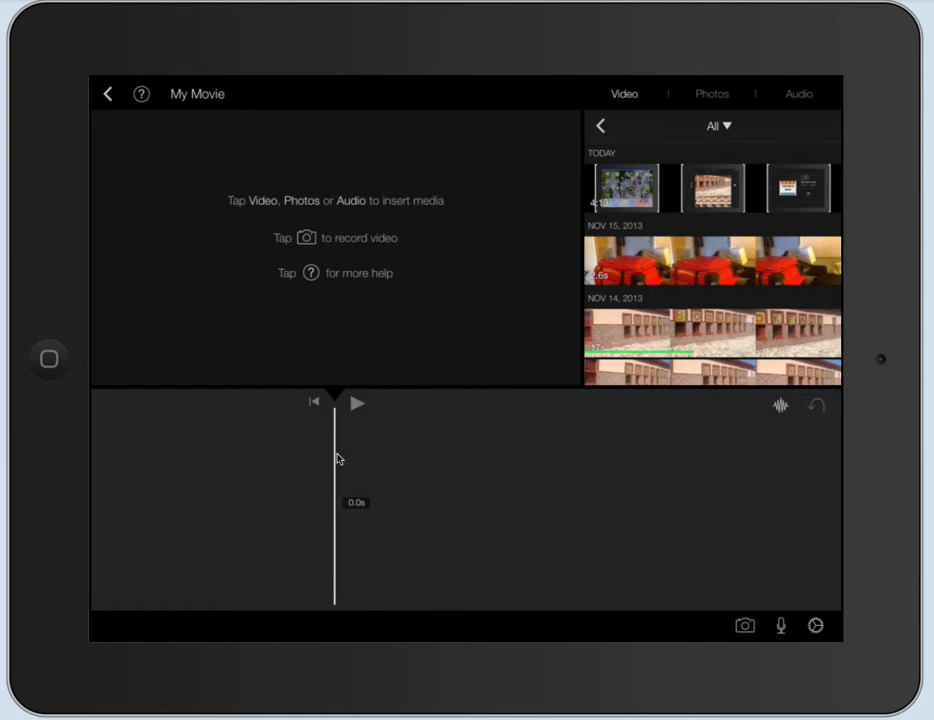
{"action": "mouse_move", "coordinate": [628, 342]}
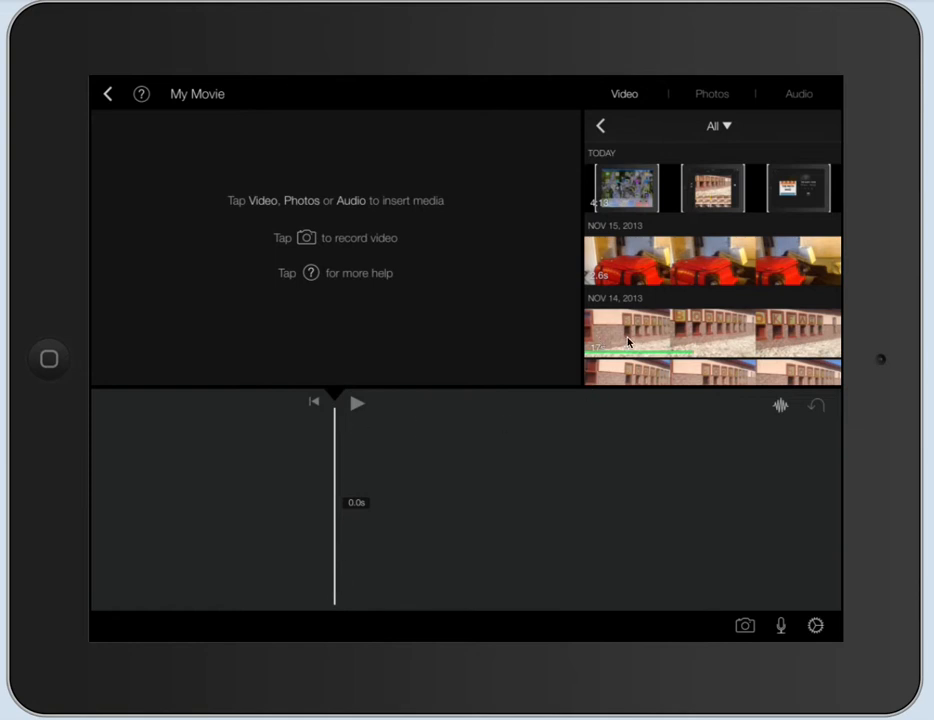
{"action": "left_click", "coordinate": [712, 344]}
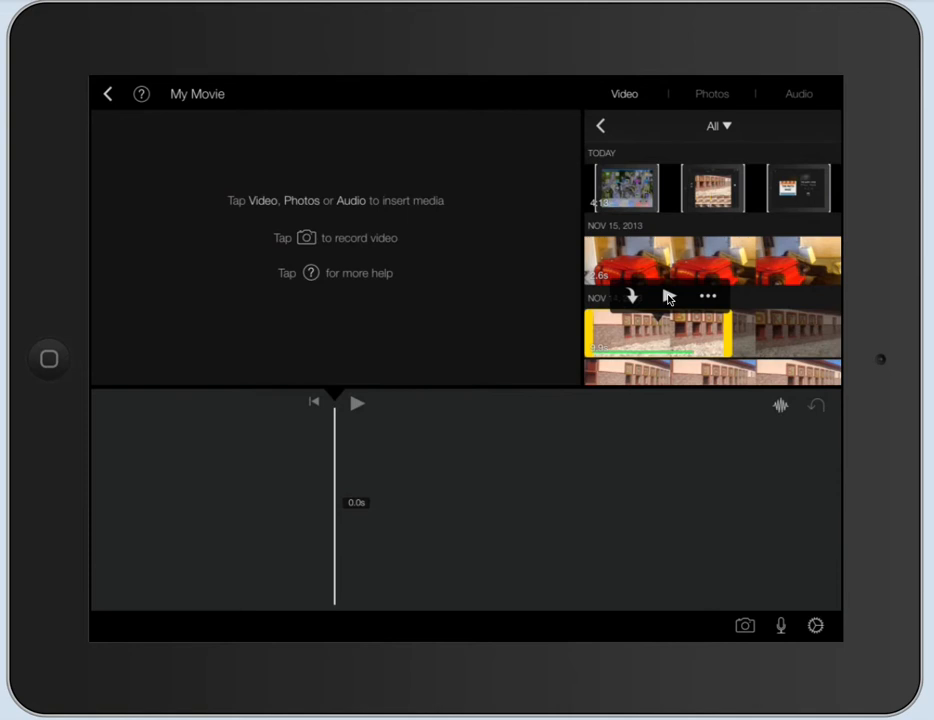
{"action": "left_click", "coordinate": [660, 330]}
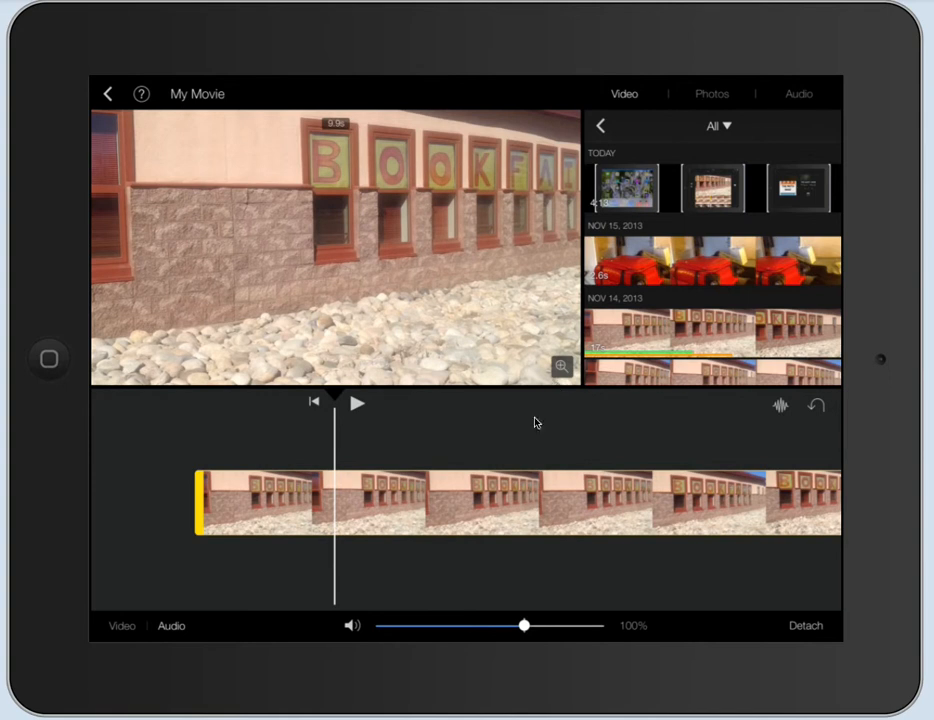
{"action": "mouse_move", "coordinate": [528, 500]}
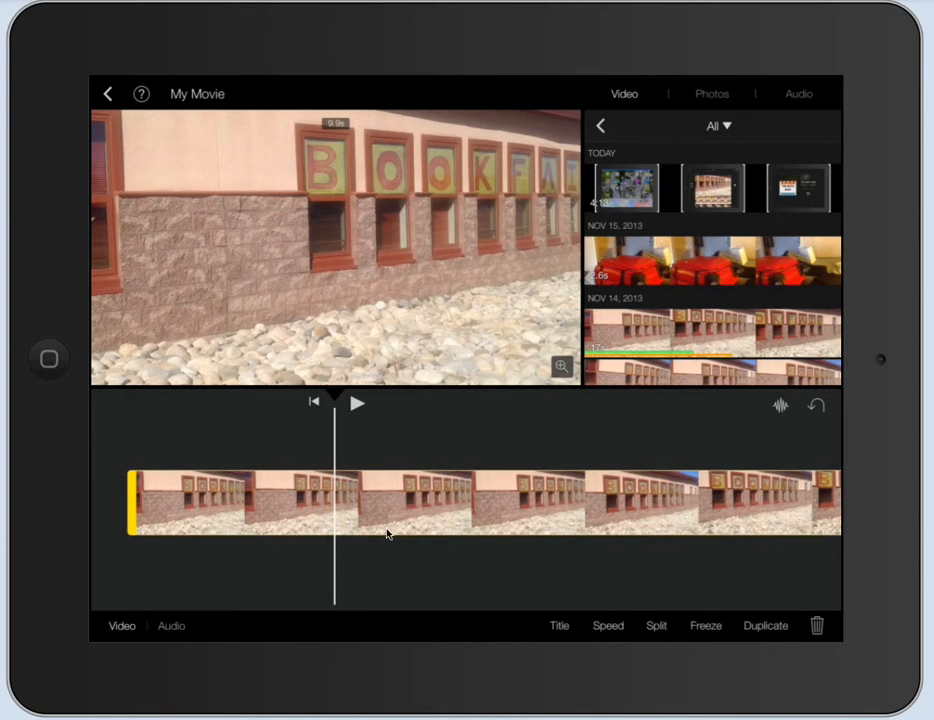
{"action": "mouse_move", "coordinate": [560, 512]}
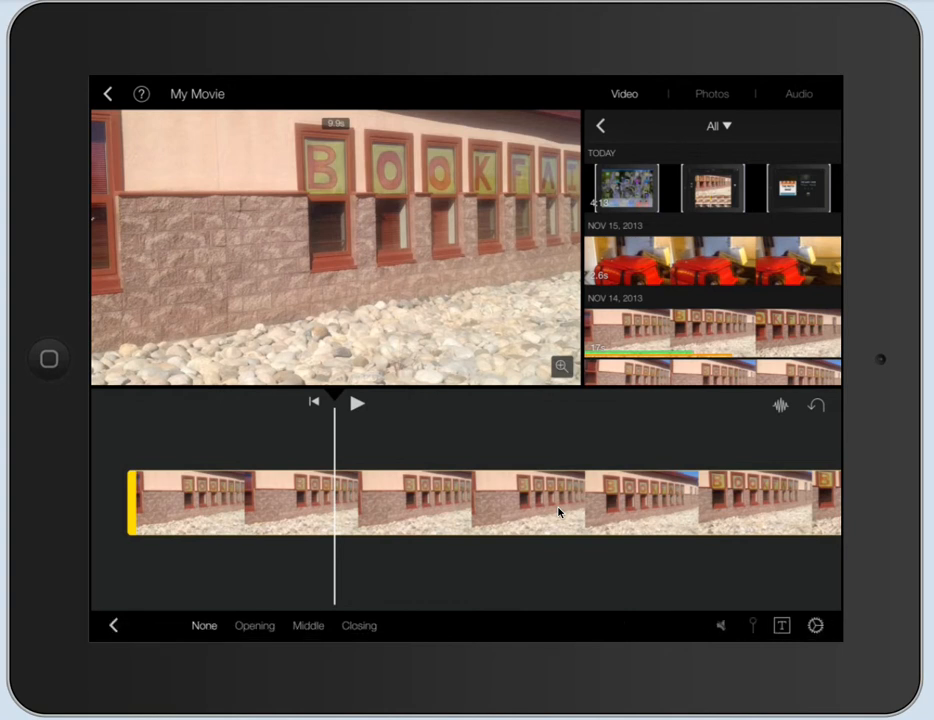
Add an Opening title to the clip and set its text to 'Book fair'
{"action": "left_click", "coordinate": [254, 624]}
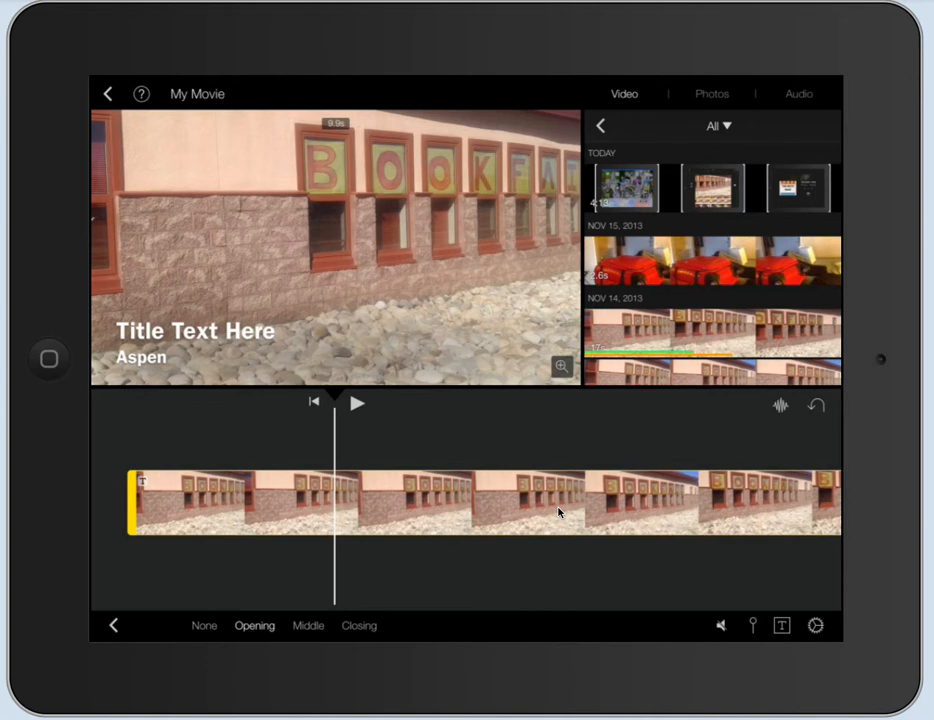
{"action": "left_click", "coordinate": [196, 332]}
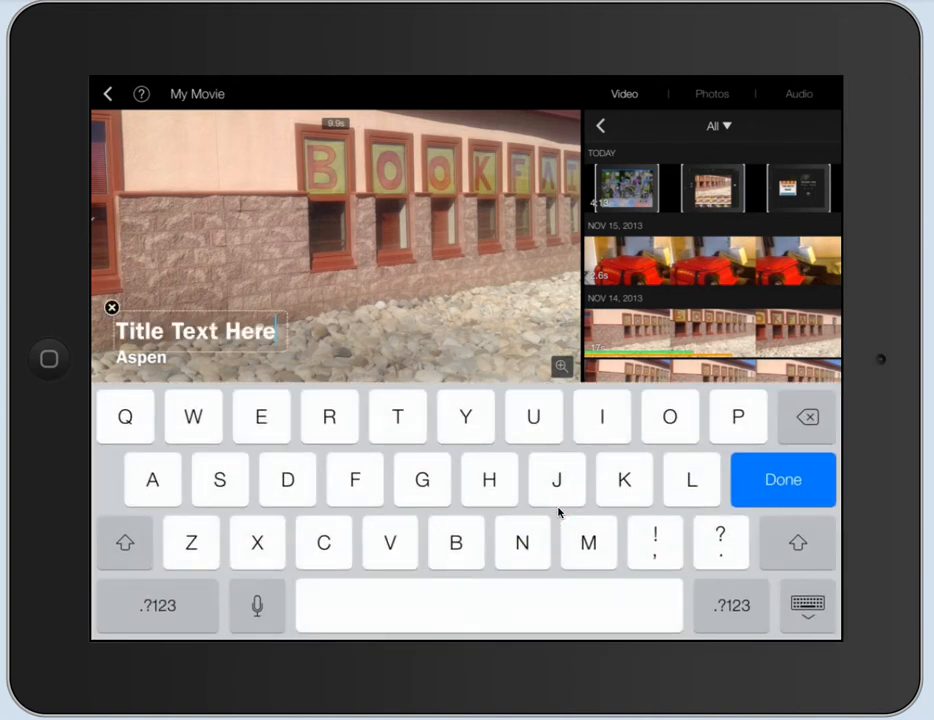
{"action": "left_click", "coordinate": [808, 416]}
{"action": "type", "text": "Book fair"}
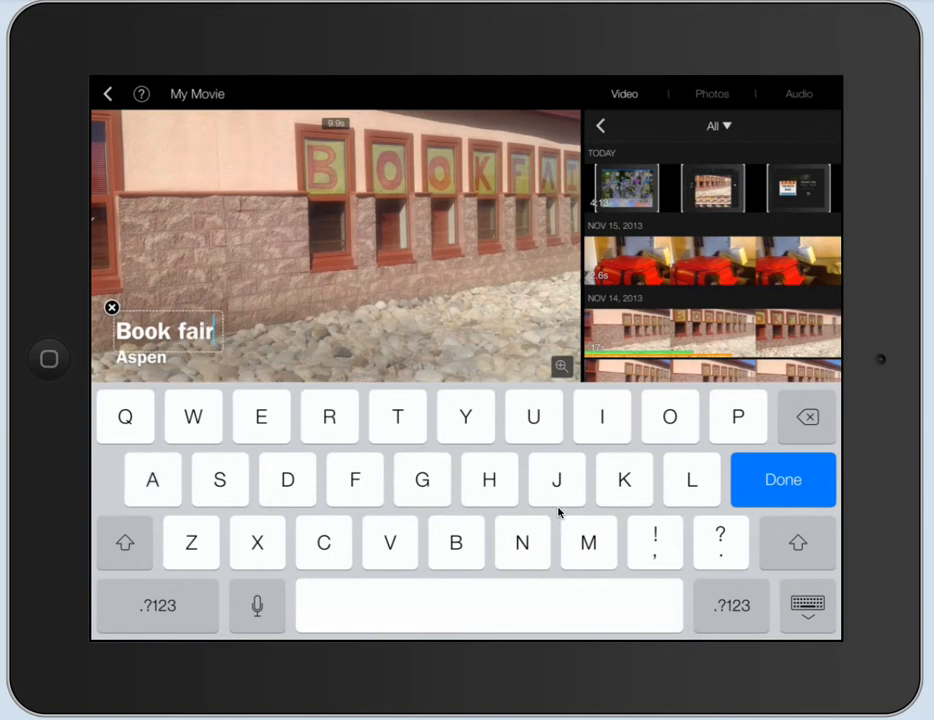
{"action": "left_click", "coordinate": [782, 480]}
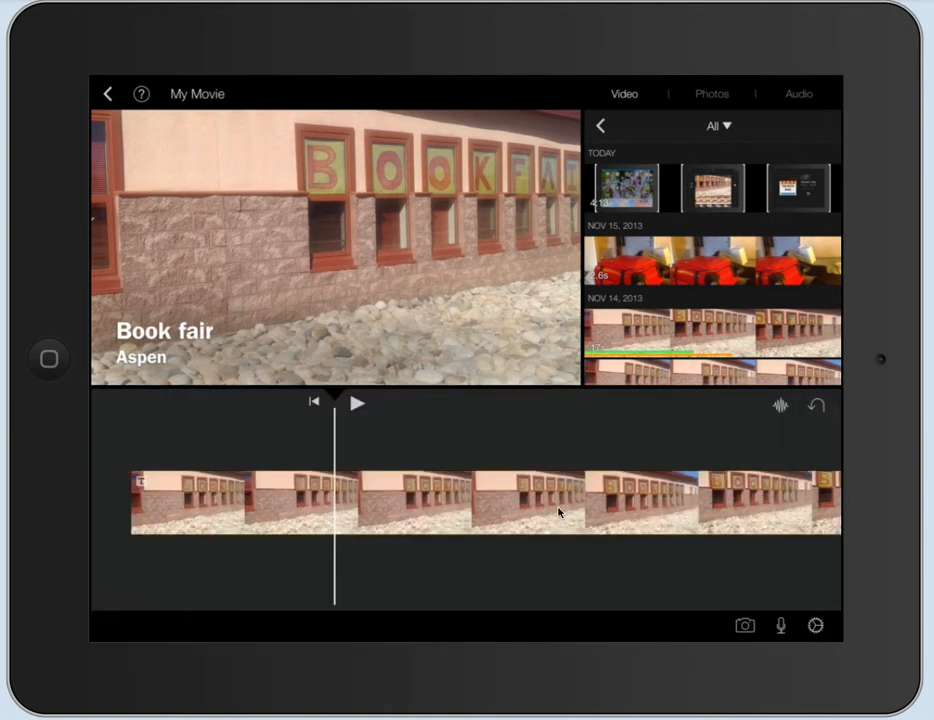
{"action": "left_click", "coordinate": [164, 332]}
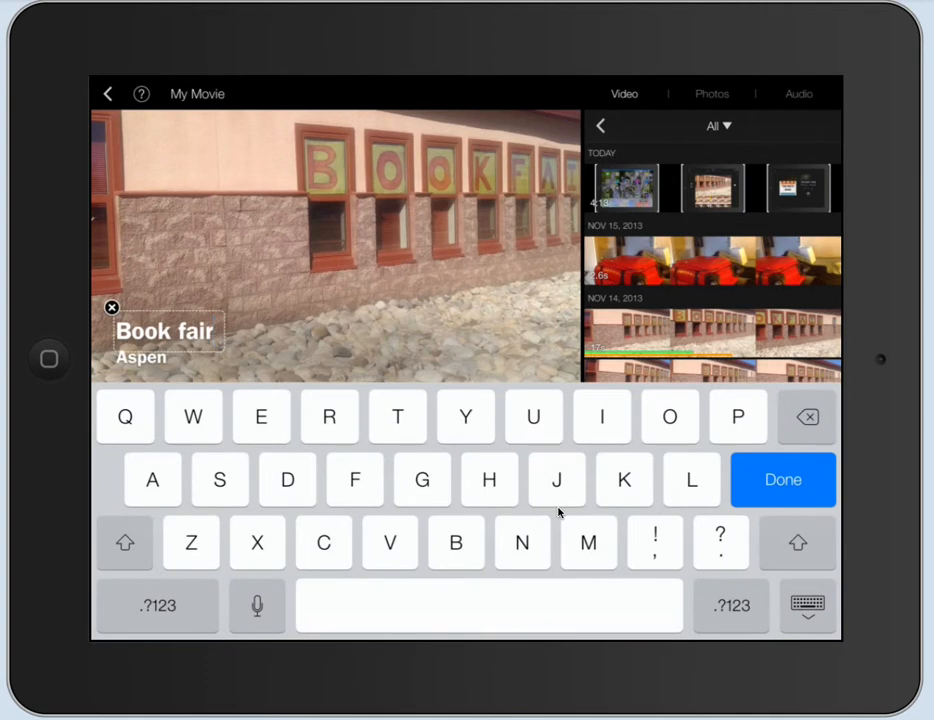
{"action": "left_click", "coordinate": [784, 480]}
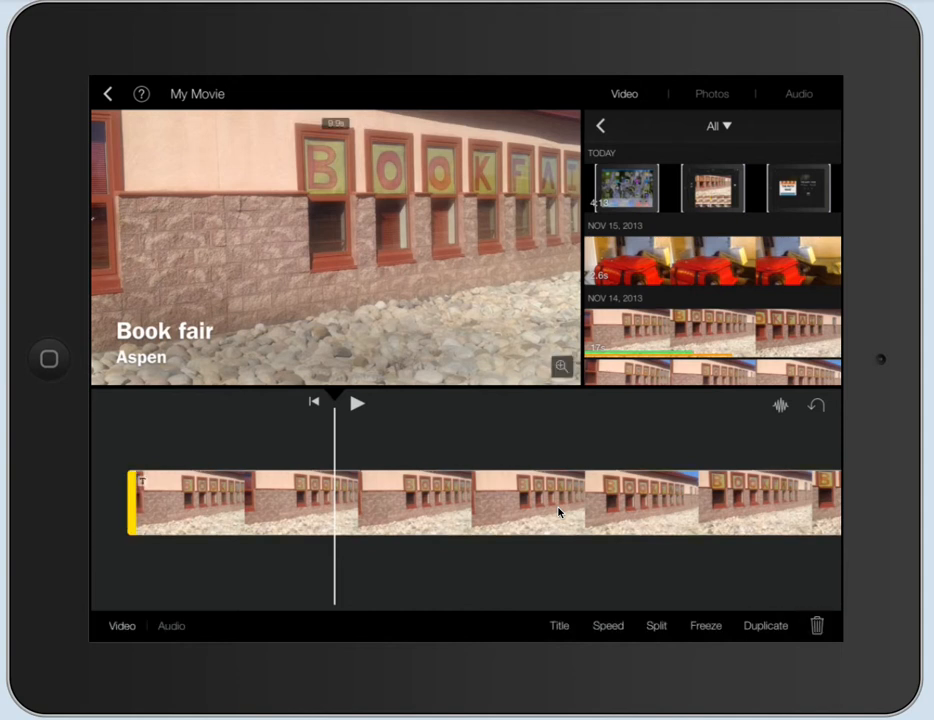
Slow the clip to 1/4x speed and play it back to preview
{"action": "left_click", "coordinate": [608, 624]}
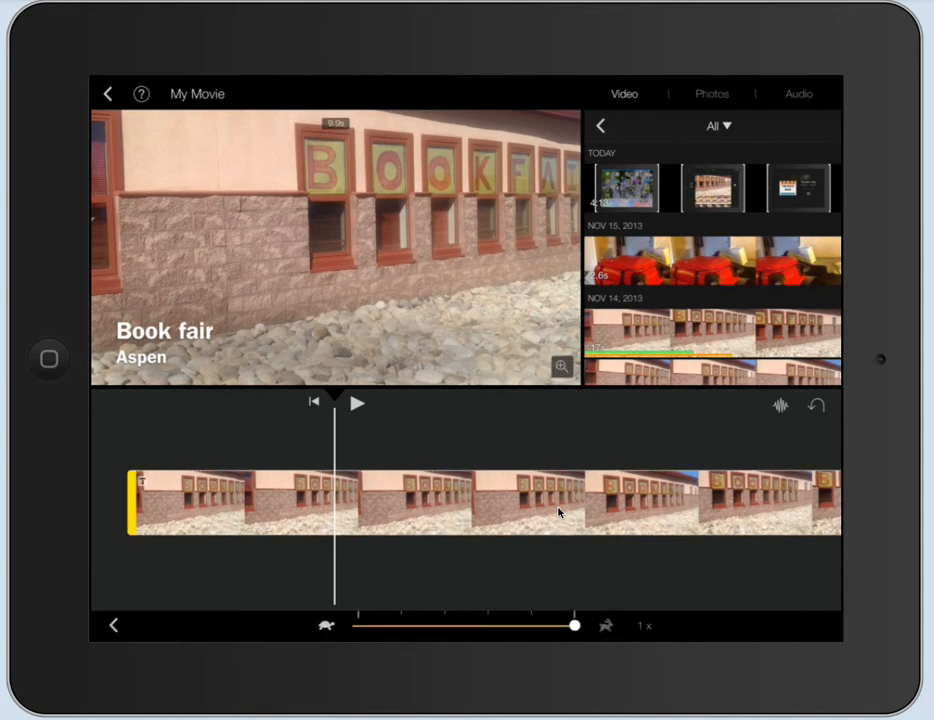
{"action": "left_click_drag", "start_coordinate": [576, 624], "coordinate": [358, 624]}
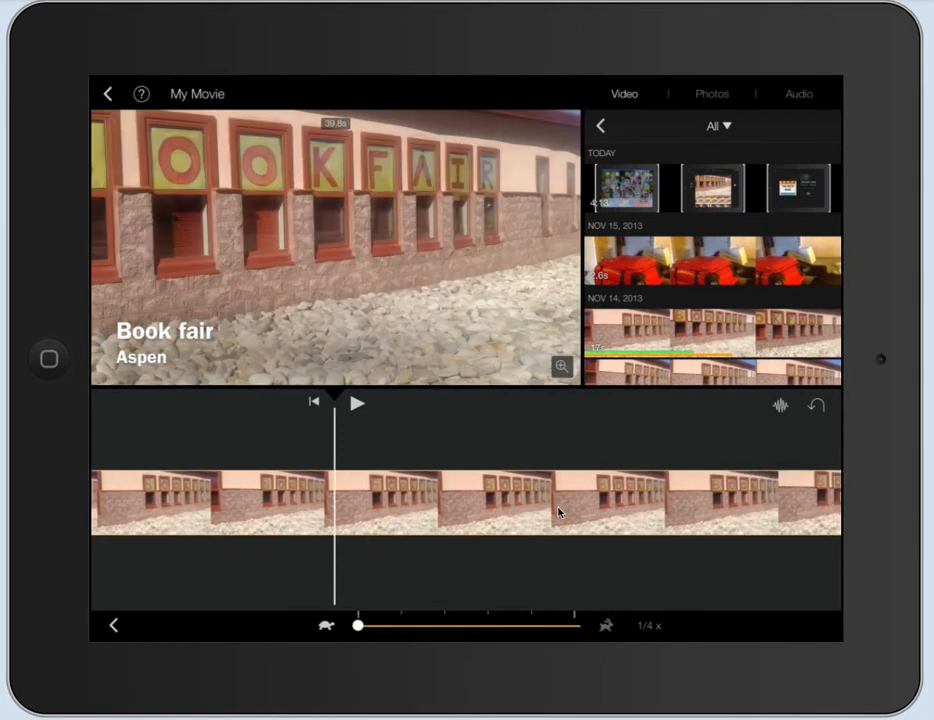
{"action": "left_click", "coordinate": [356, 402]}
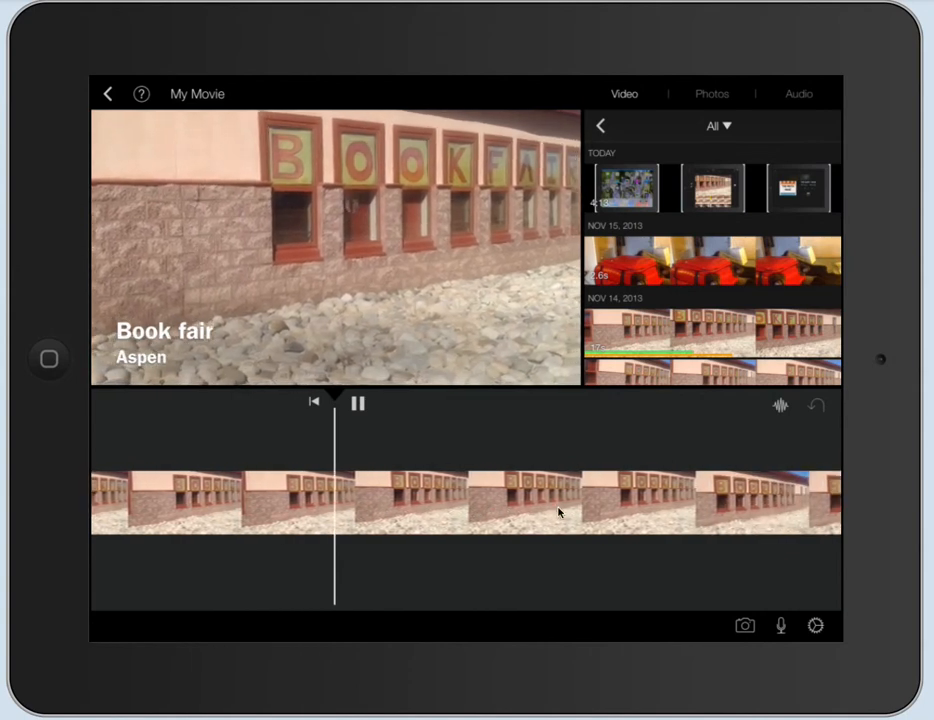
{"action": "left_click", "coordinate": [356, 402]}
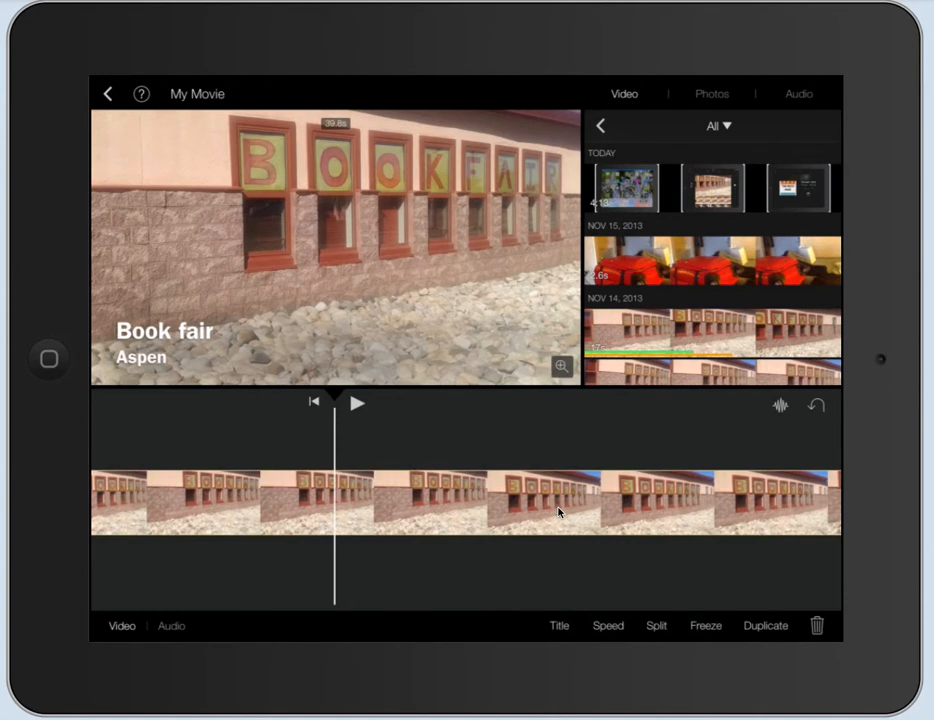
Return the clip to normal 1x speed
{"action": "left_click", "coordinate": [608, 624]}
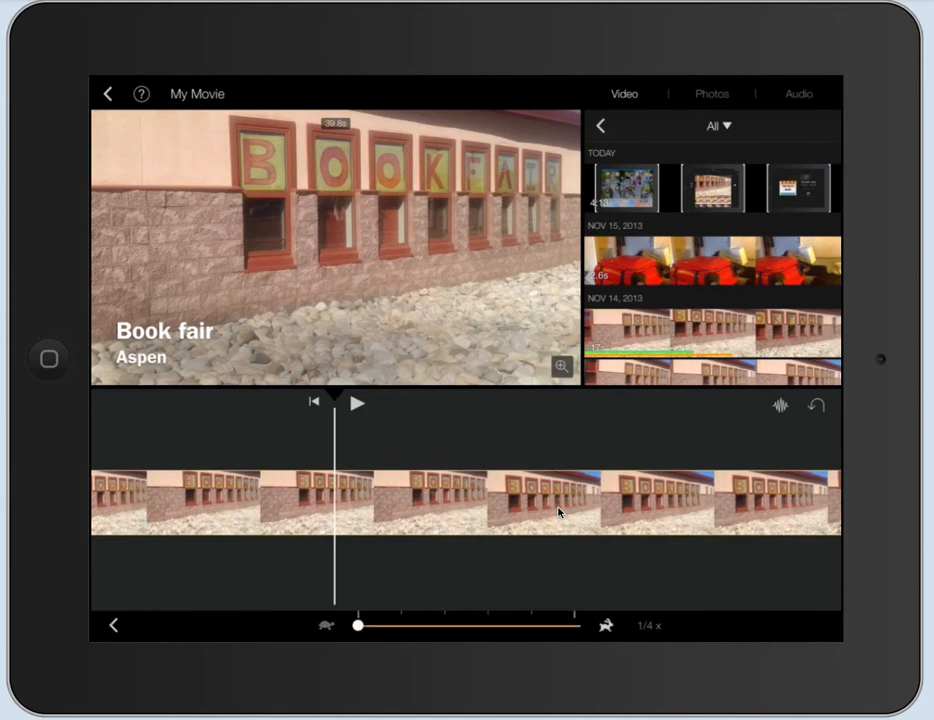
{"action": "left_click_drag", "start_coordinate": [358, 624], "coordinate": [576, 624]}
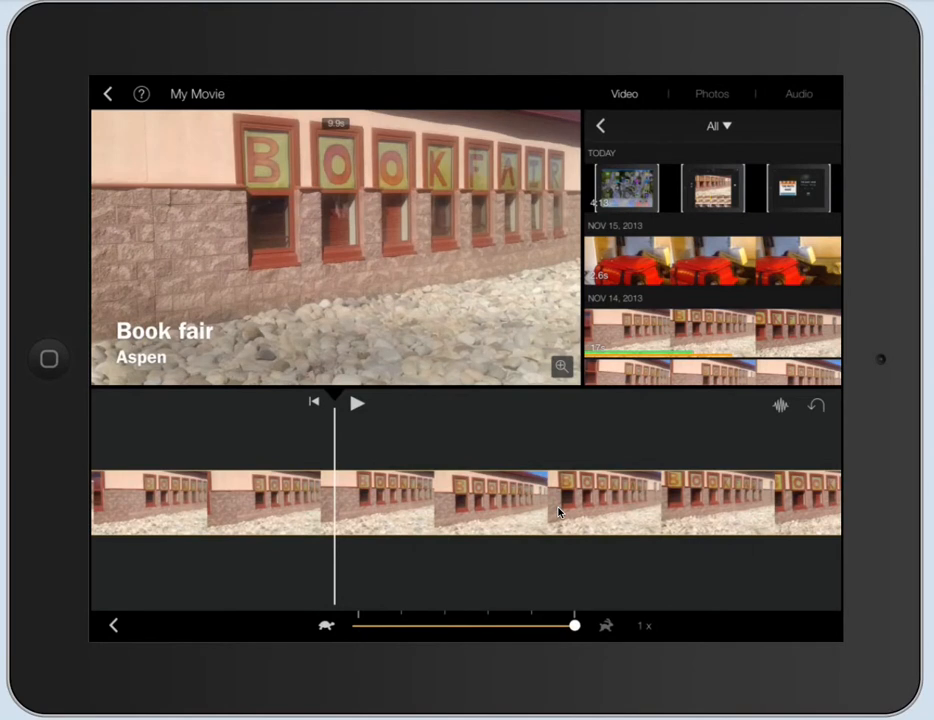
{"action": "left_click", "coordinate": [464, 500]}
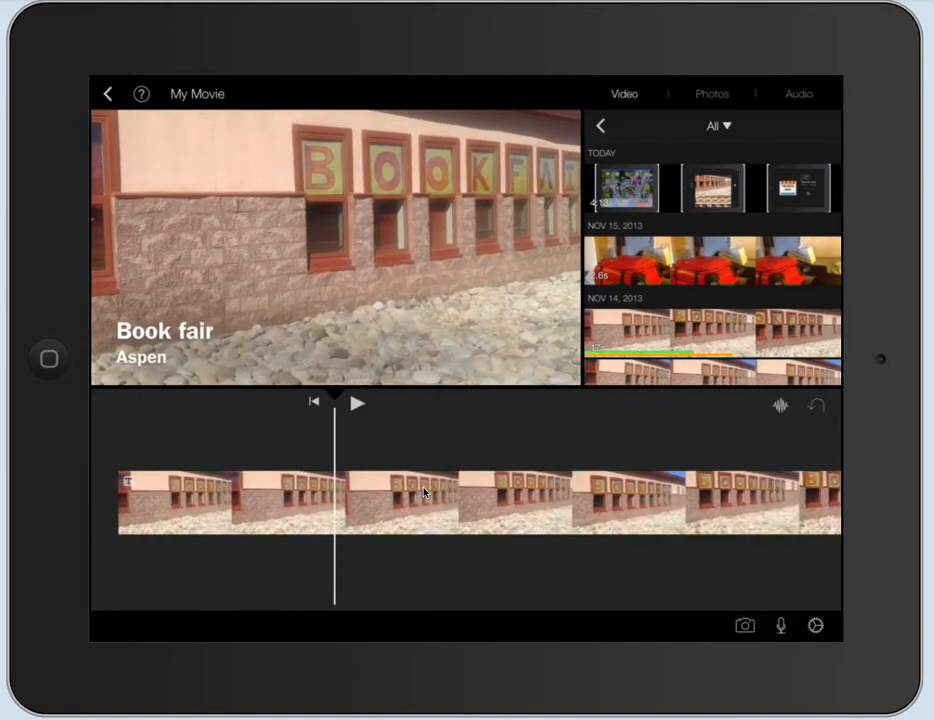
Split the Book Fair clip at the playhead and reselect it
{"action": "left_click", "coordinate": [424, 500]}
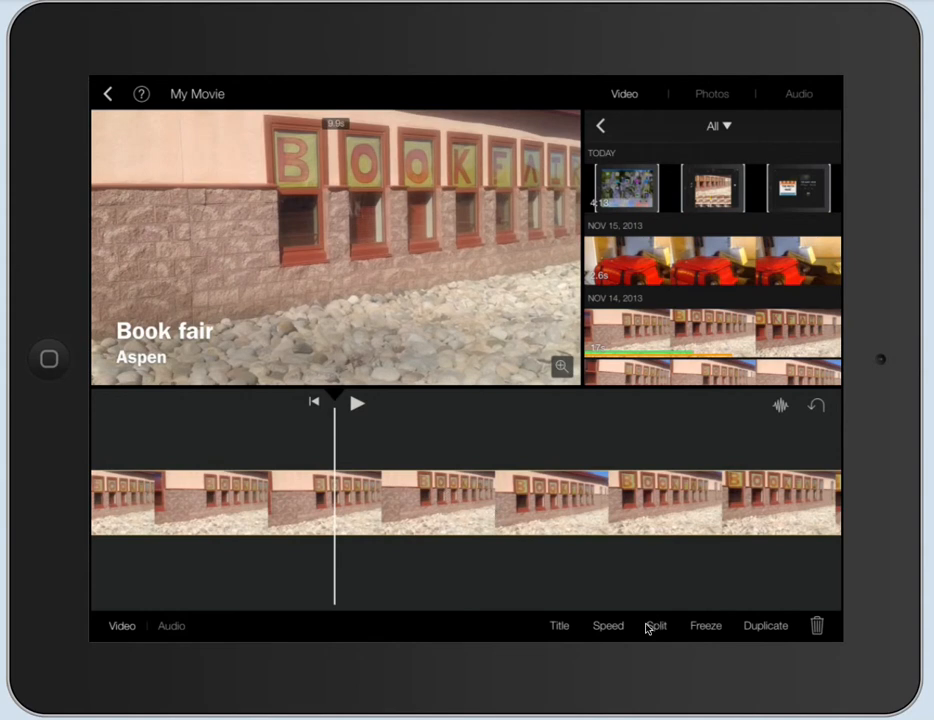
{"action": "left_click", "coordinate": [656, 624]}
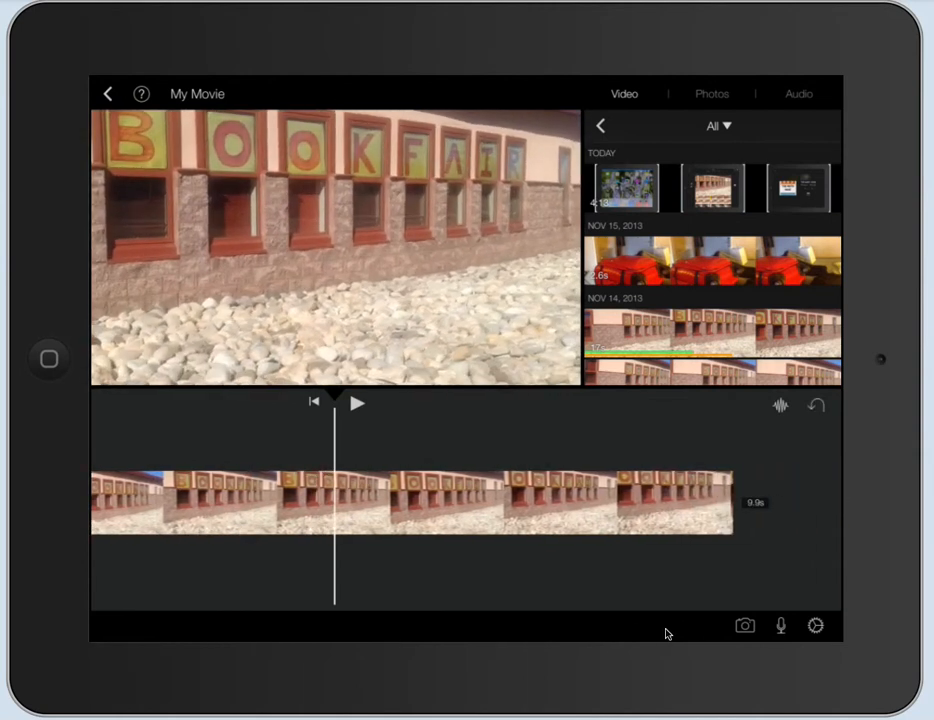
{"action": "left_click", "coordinate": [410, 498]}
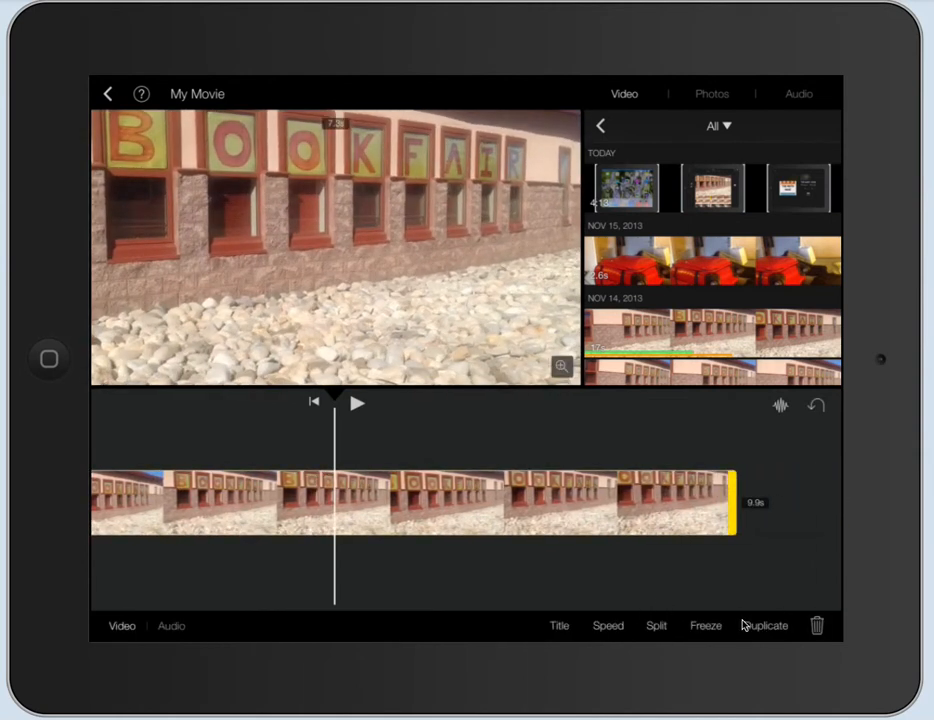
{"action": "mouse_move", "coordinate": [668, 636]}
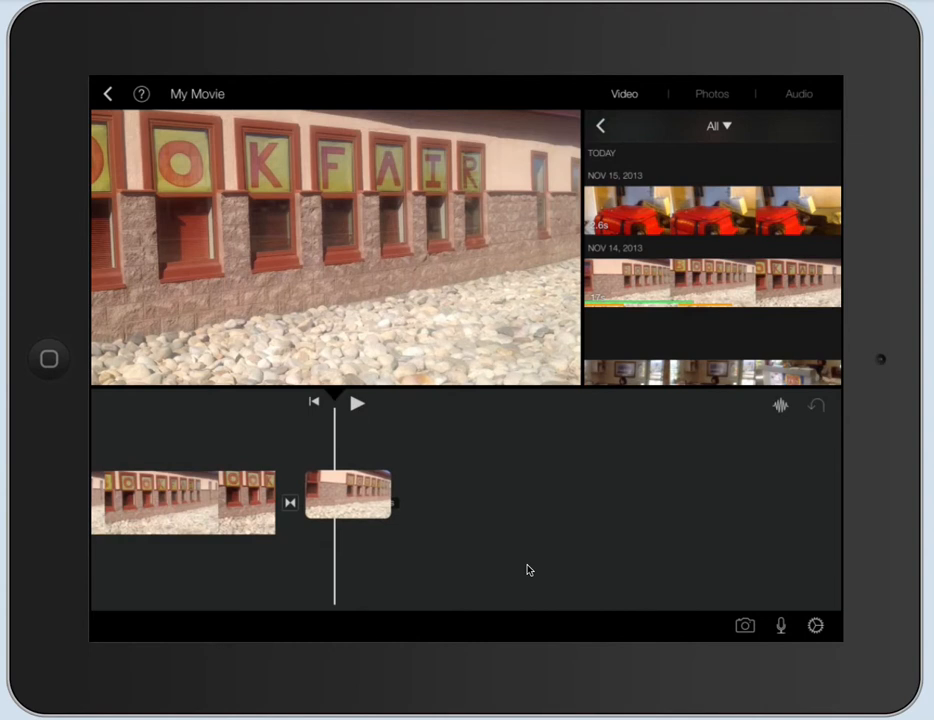
Insert the dancing elf clip after the Book Fair pieces and play the result
{"action": "left_click", "coordinate": [236, 500]}
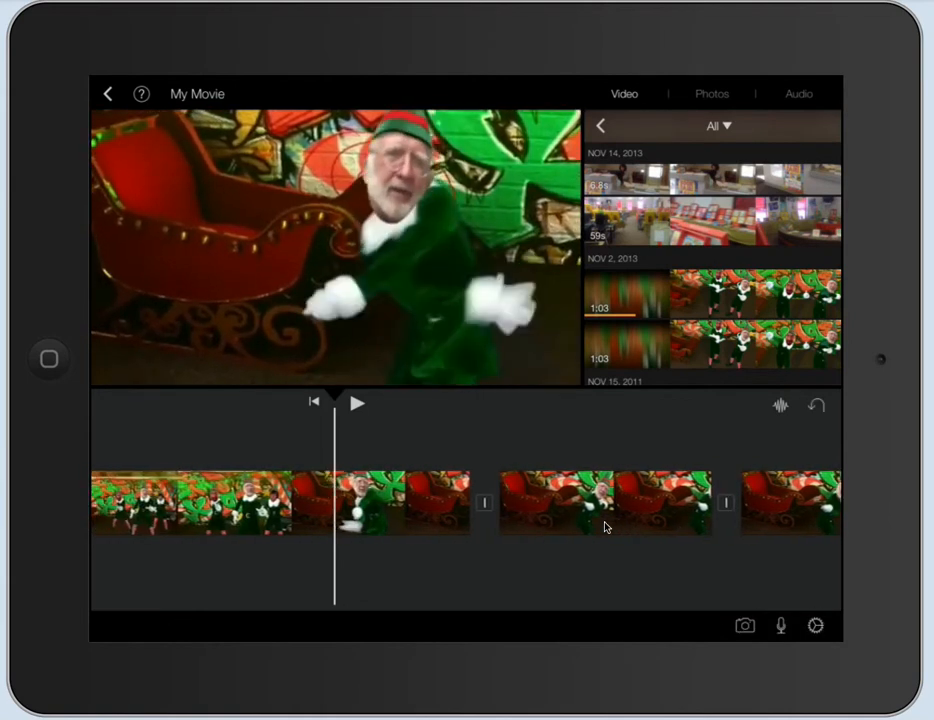
{"action": "left_click", "coordinate": [356, 402]}
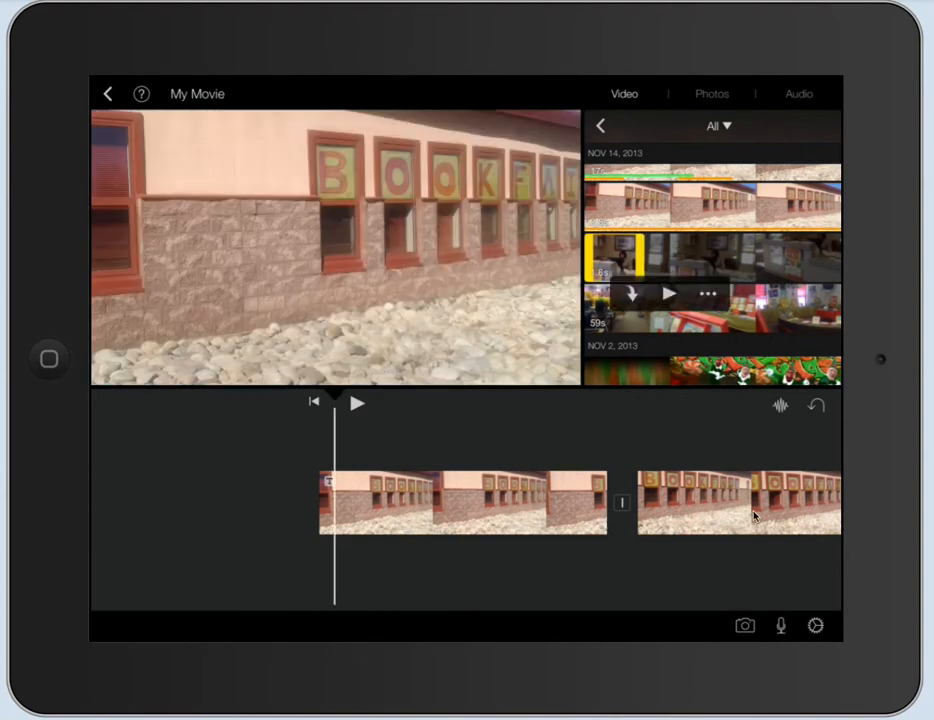
{"action": "mouse_move", "coordinate": [712, 304]}
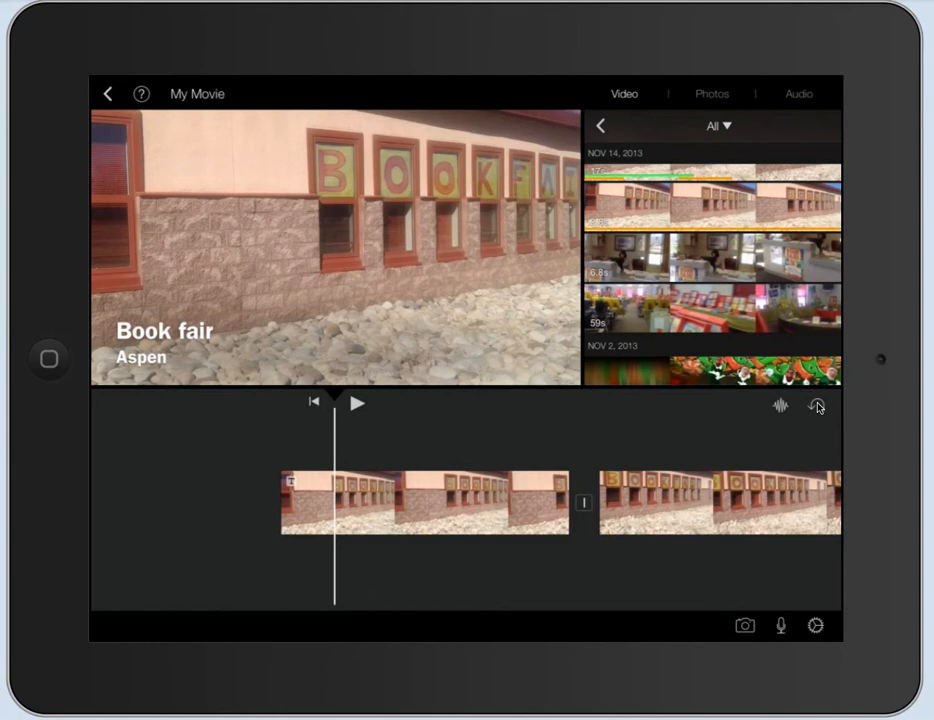
{"action": "left_click", "coordinate": [644, 258]}
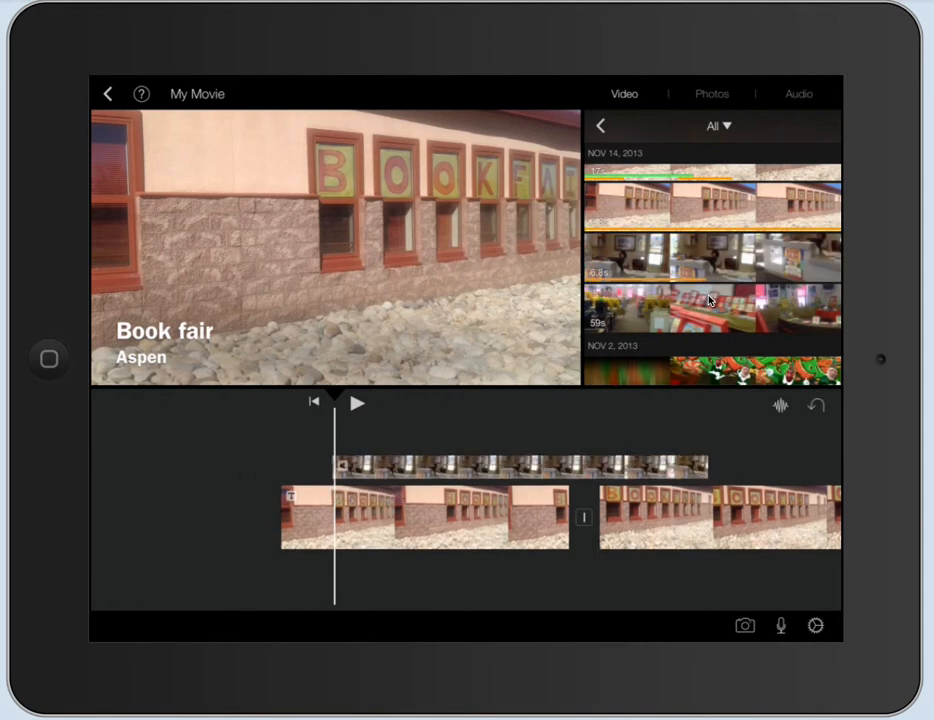
{"action": "left_click", "coordinate": [356, 402]}
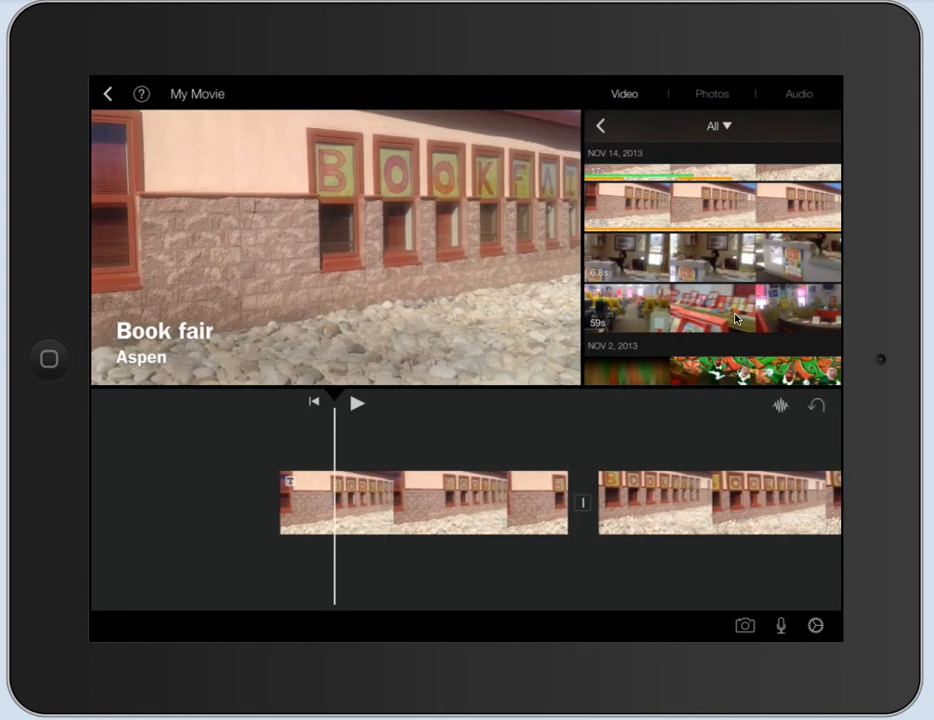
Move a Book Fair clip to a new timeline position and play the sequence
{"action": "left_click", "coordinate": [640, 258]}
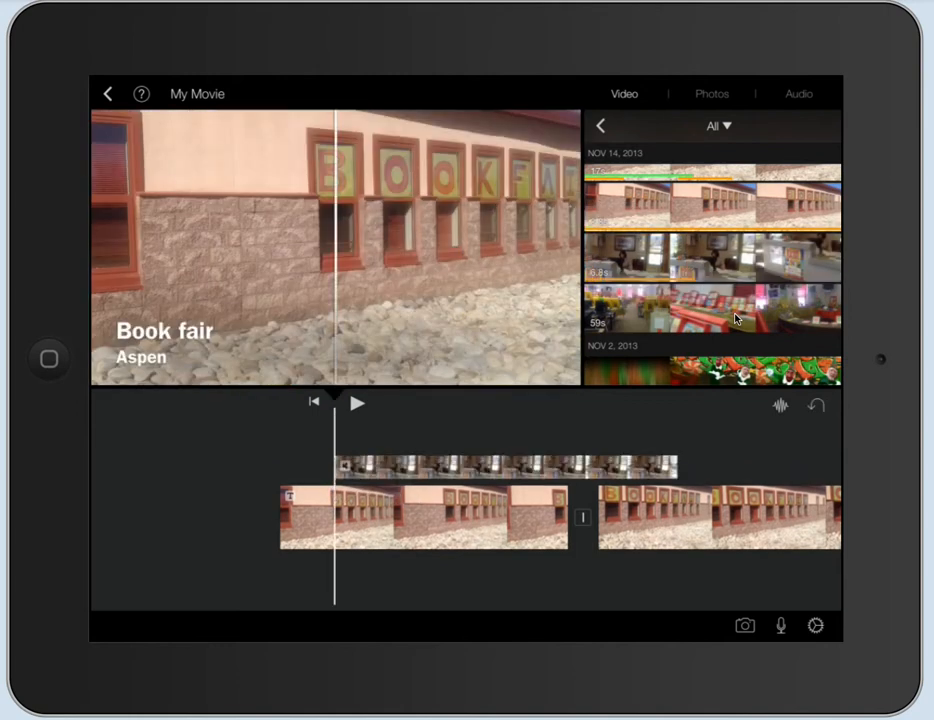
{"action": "left_click", "coordinate": [356, 402]}
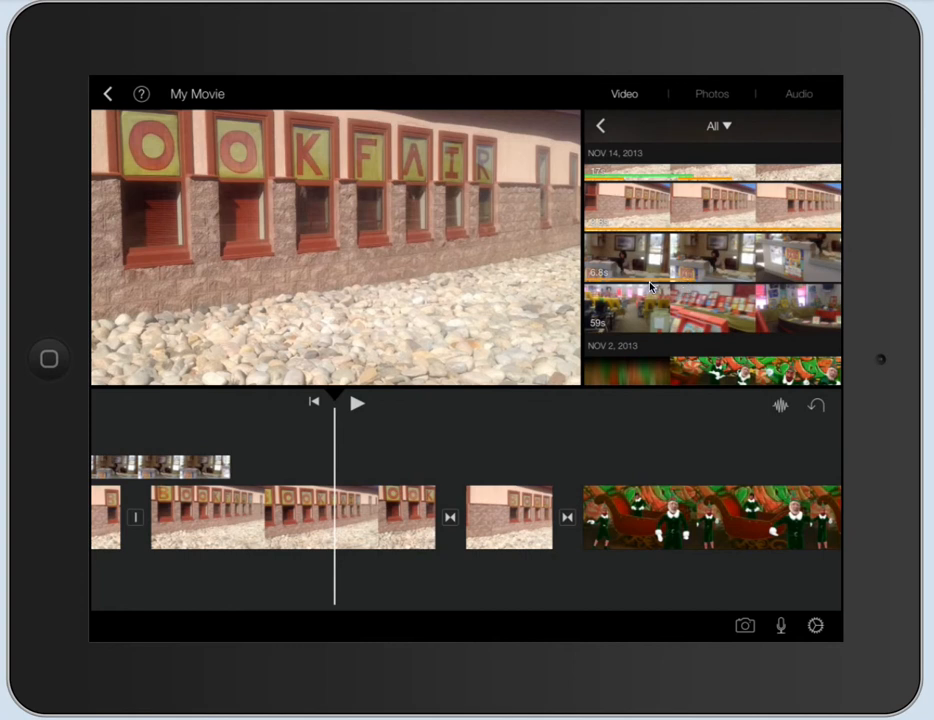
{"action": "mouse_move", "coordinate": [724, 148]}
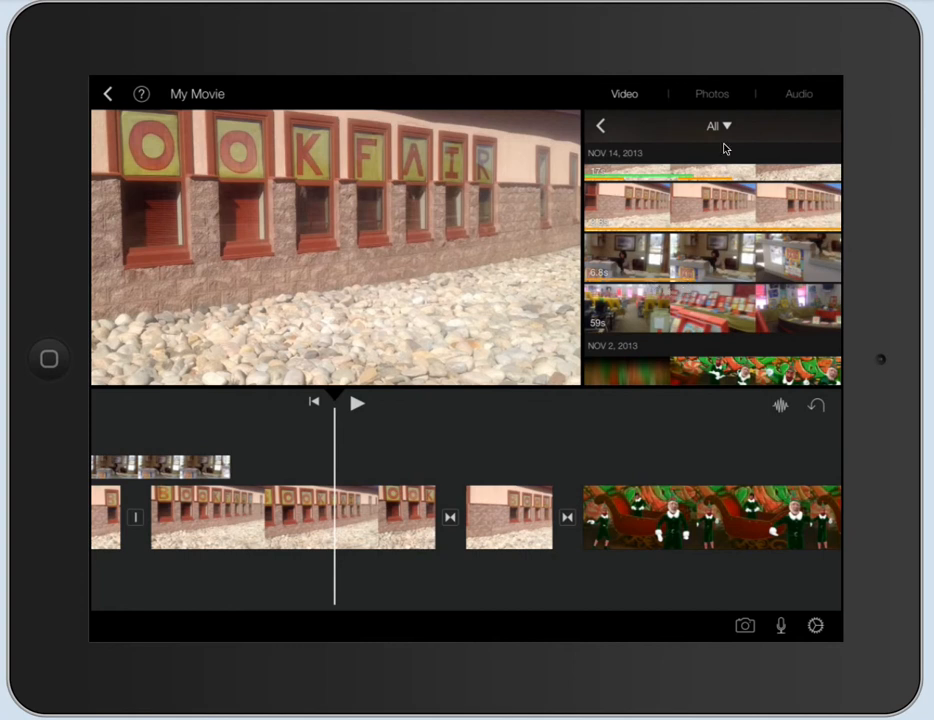
{"action": "mouse_move", "coordinate": [692, 284]}
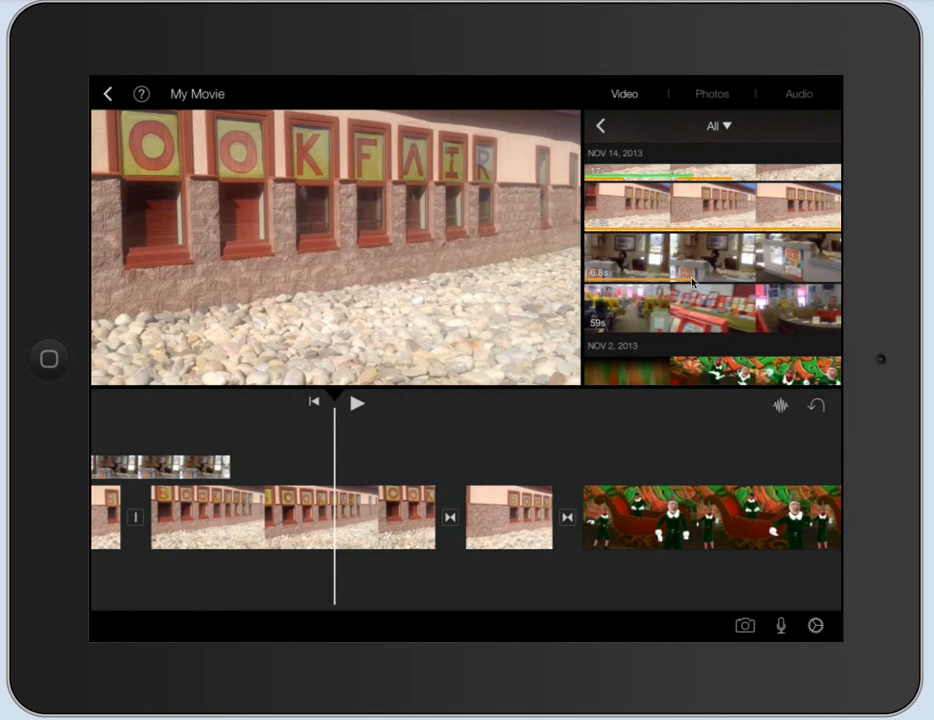
{"action": "mouse_move", "coordinate": [698, 332]}
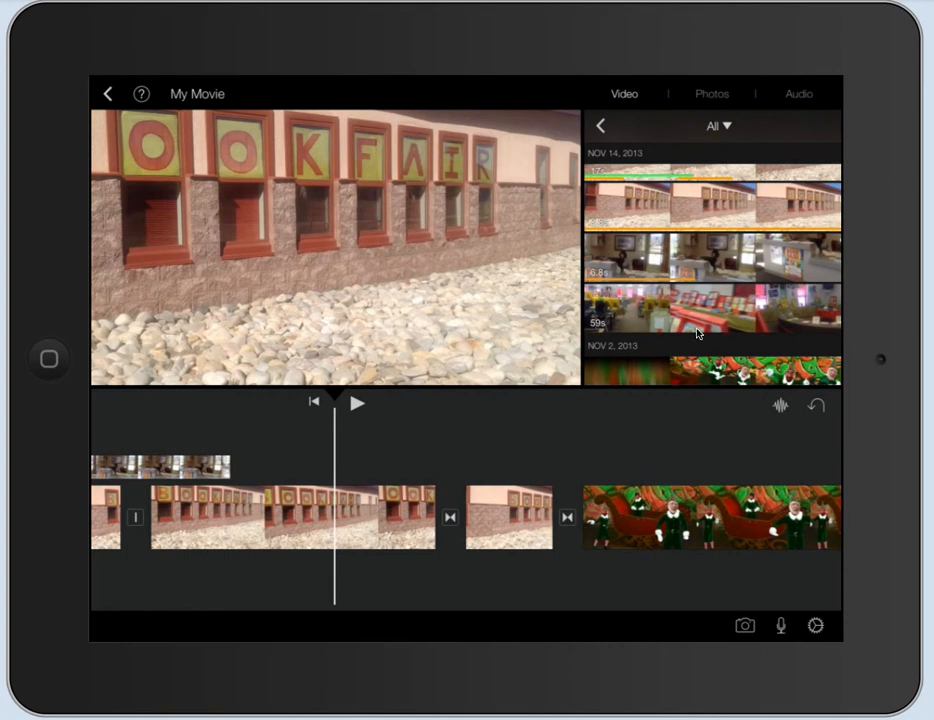
Add the elf video's sound as an audio-only track under the clips and play it
{"action": "scroll", "scroll_direction": "down", "scroll_amount": 3}
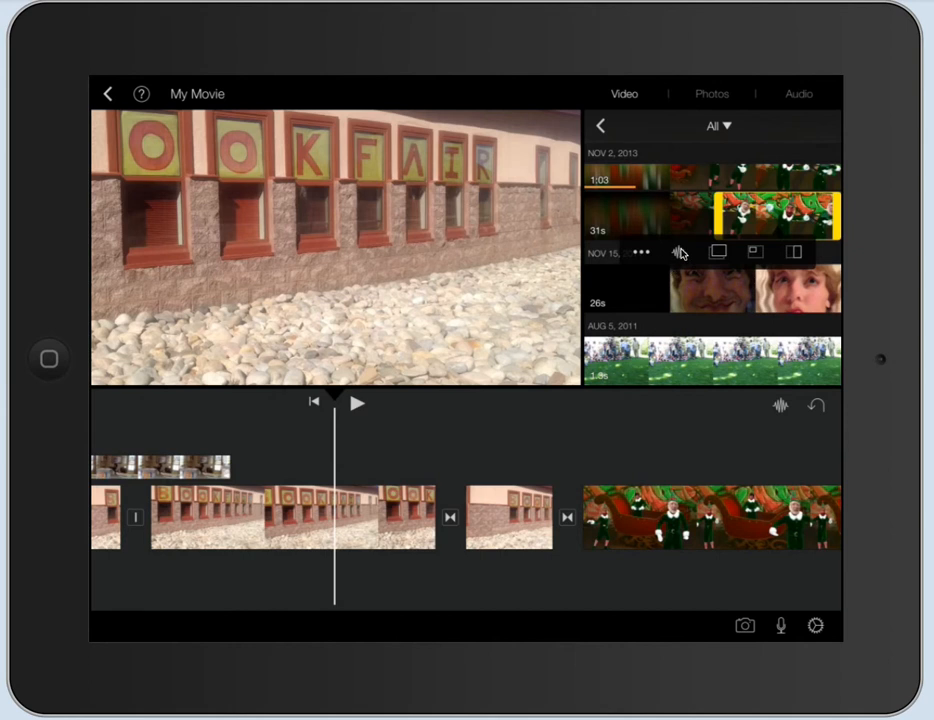
{"action": "mouse_move", "coordinate": [680, 262]}
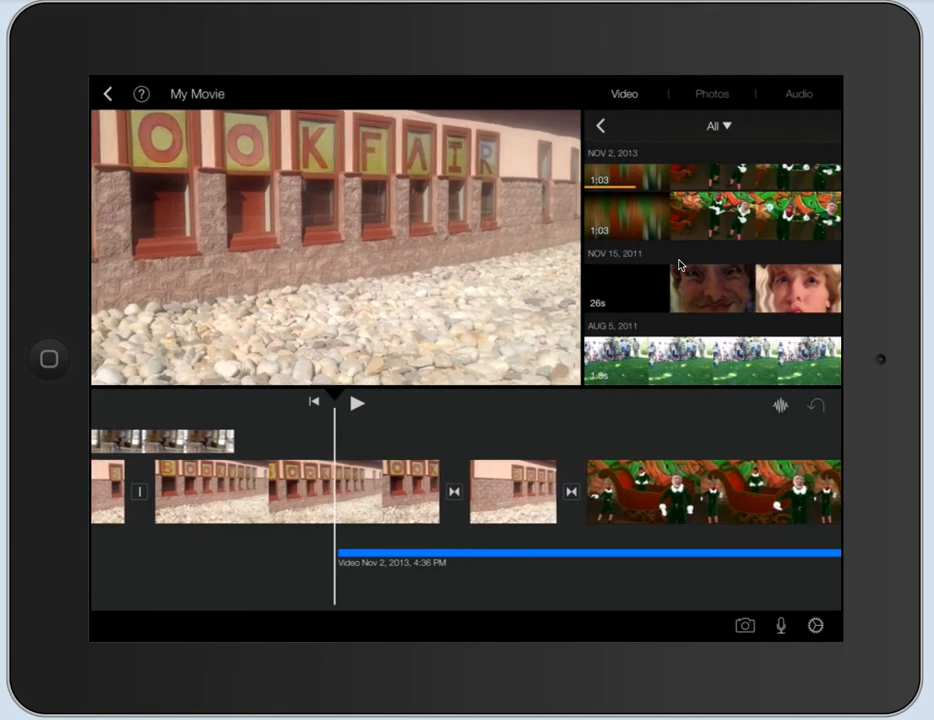
{"action": "left_click", "coordinate": [356, 402]}
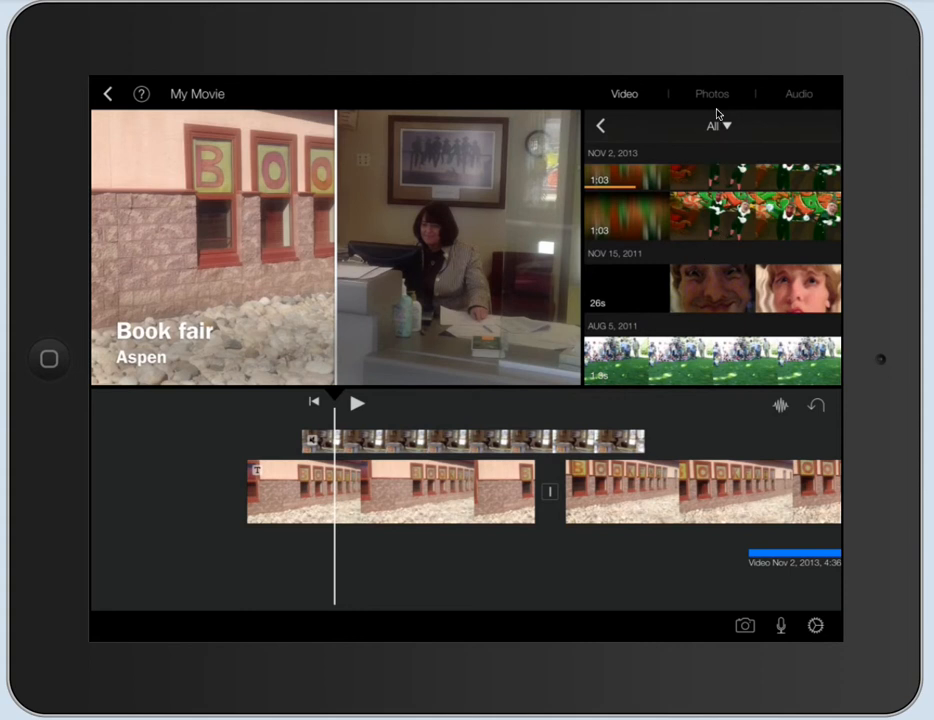
Insert the drum set photo from My Photo Stream after the elf clip and select it
{"action": "left_click", "coordinate": [712, 94]}
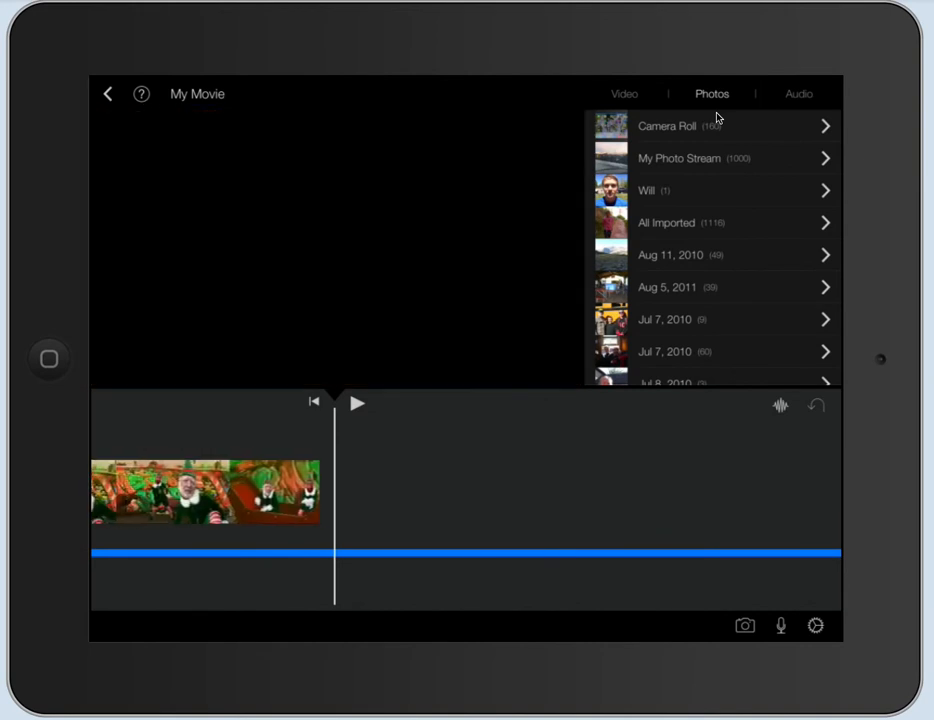
{"action": "left_click", "coordinate": [680, 158]}
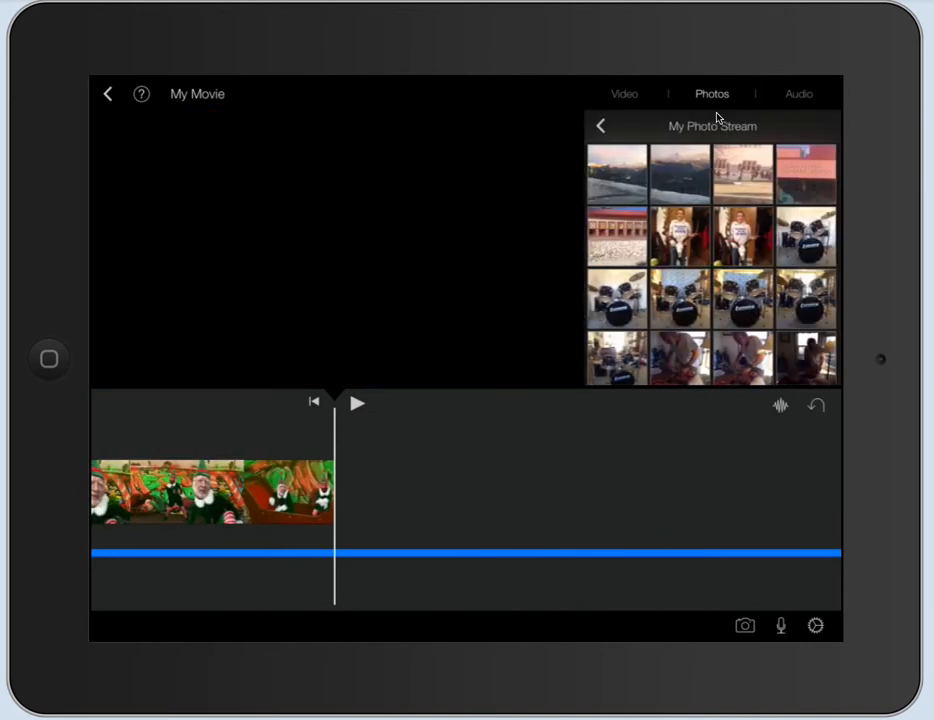
{"action": "left_click", "coordinate": [680, 298]}
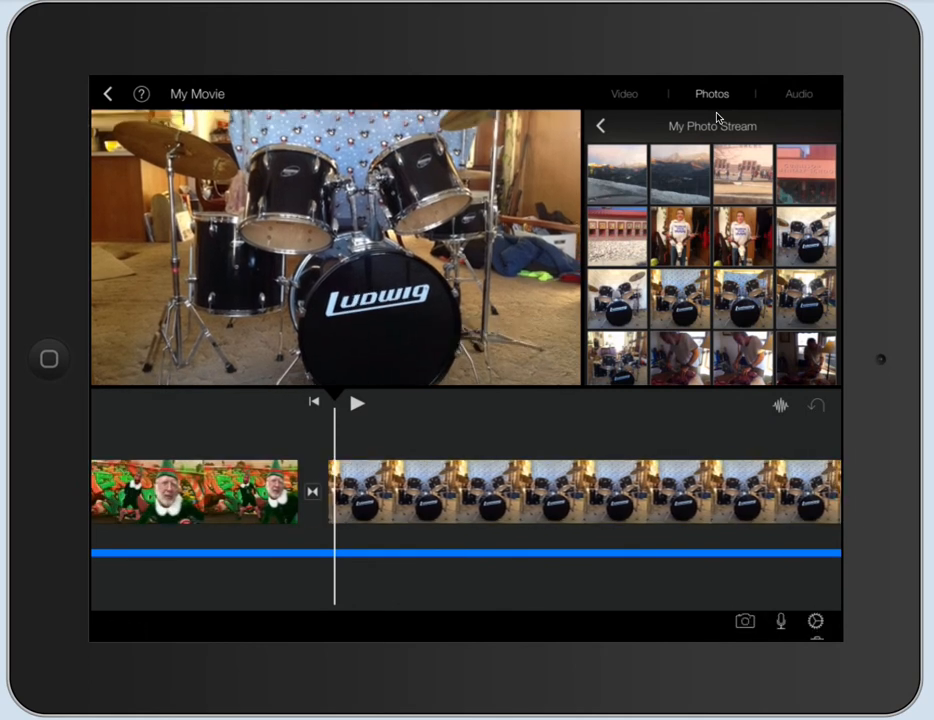
{"action": "left_click", "coordinate": [584, 490]}
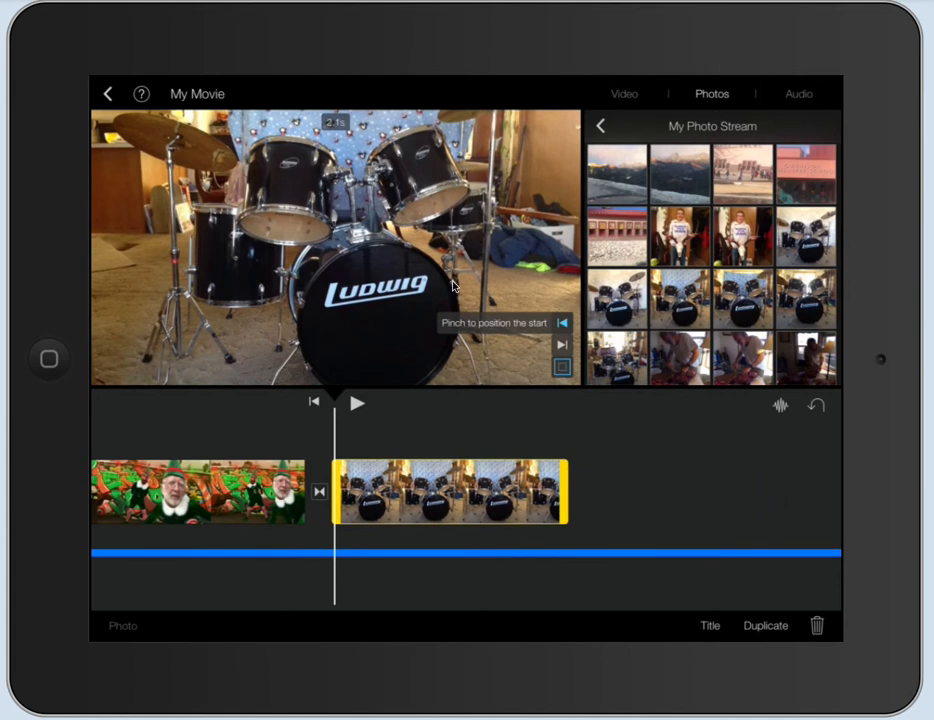
{"action": "mouse_move", "coordinate": [442, 322]}
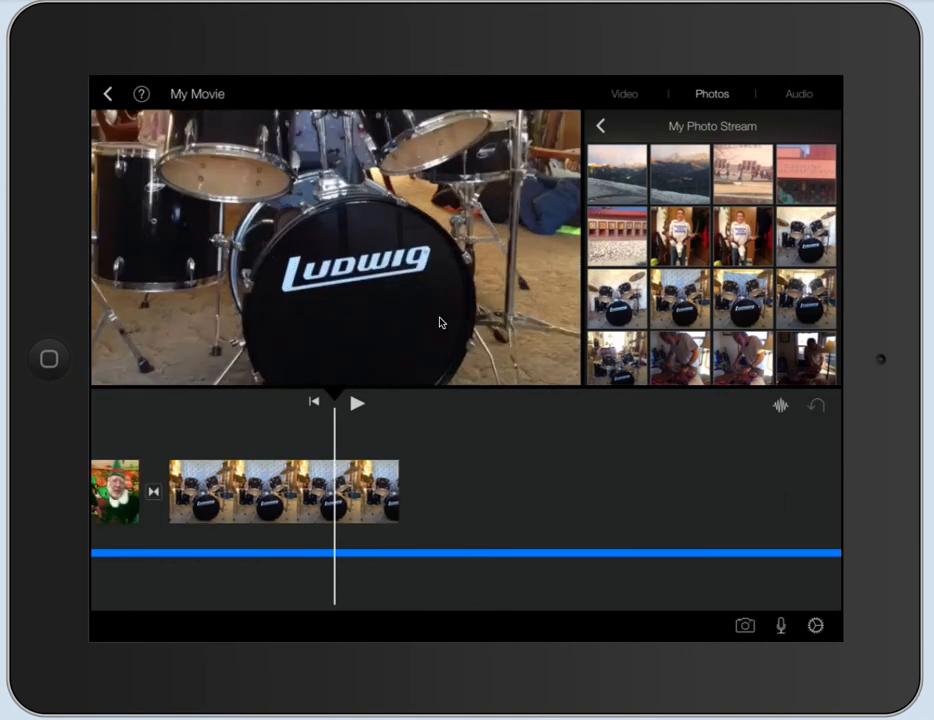
Play the project to preview the Ken Burns zoom on the Ludwig bass drum, then pause
{"action": "left_click", "coordinate": [356, 402]}
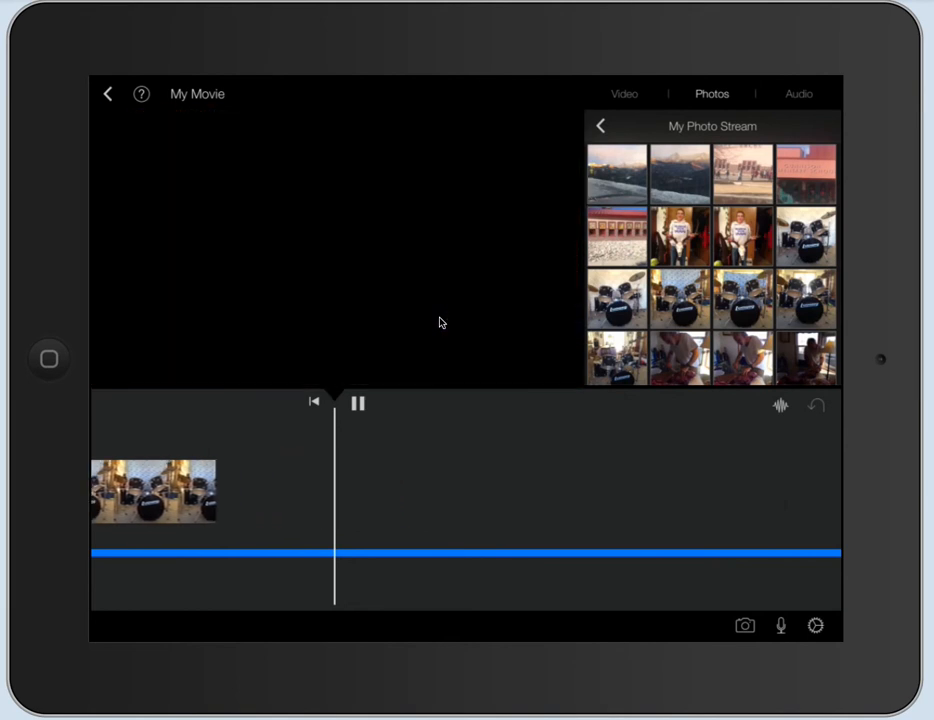
{"action": "left_click", "coordinate": [356, 402]}
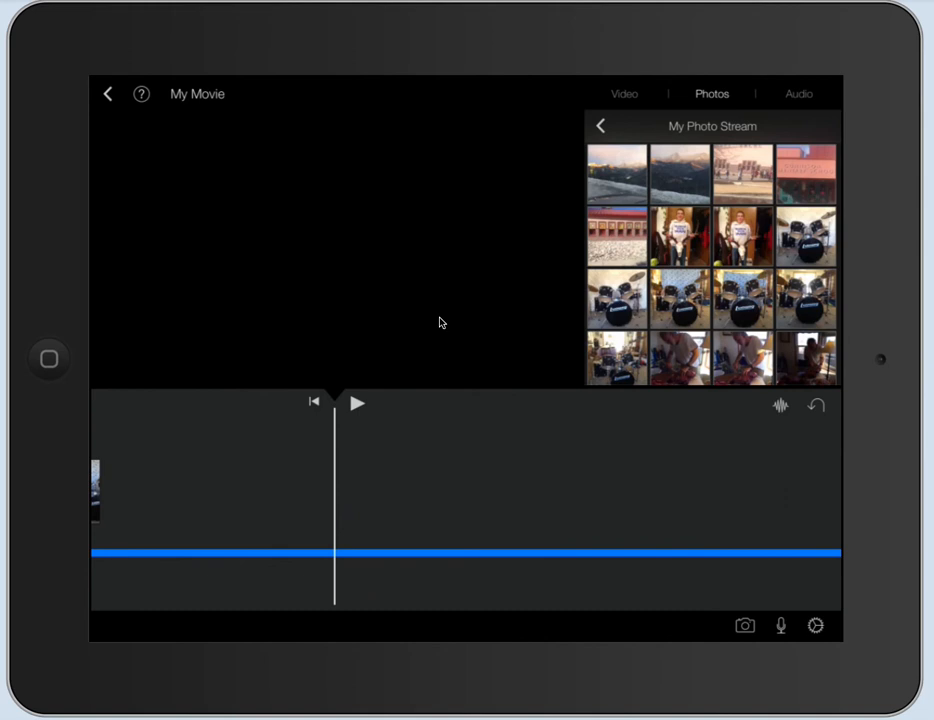
{"action": "mouse_move", "coordinate": [474, 336]}
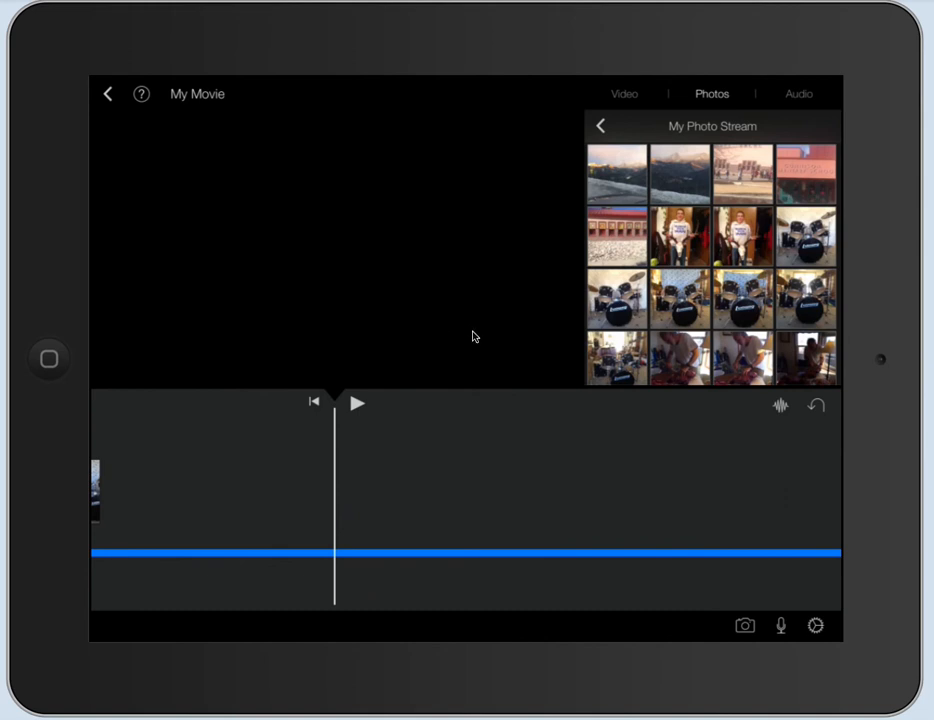
{"action": "mouse_move", "coordinate": [496, 360]}
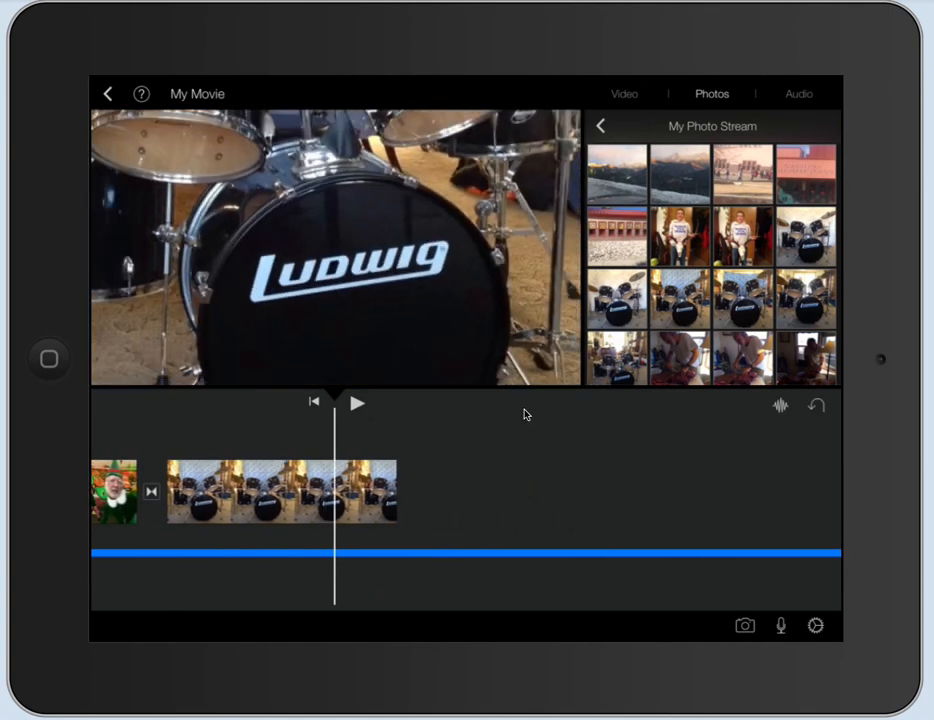
{"action": "mouse_move", "coordinate": [178, 96]}
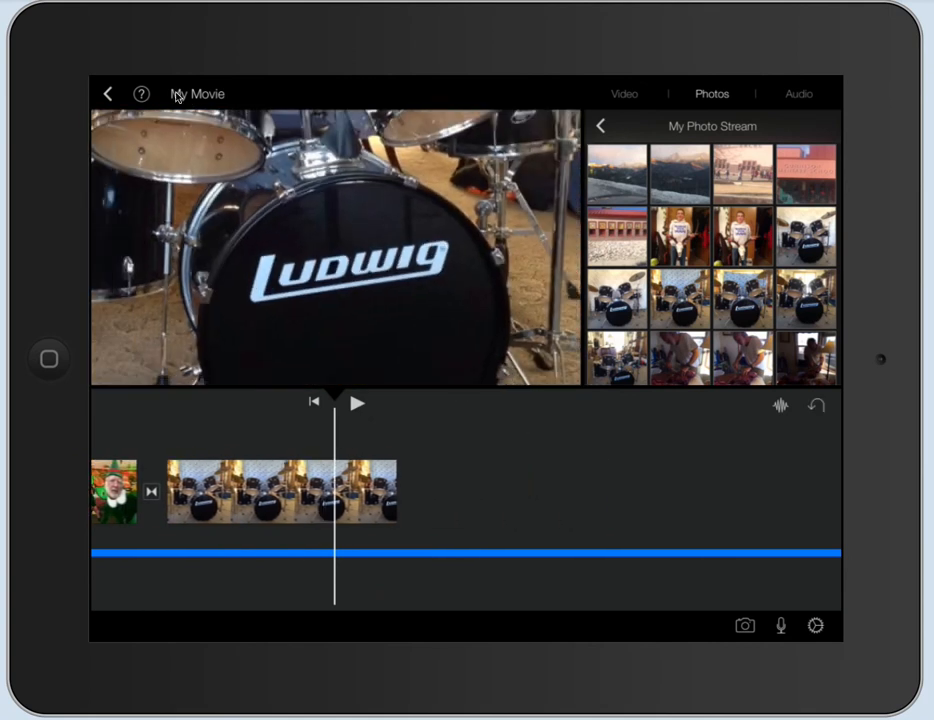